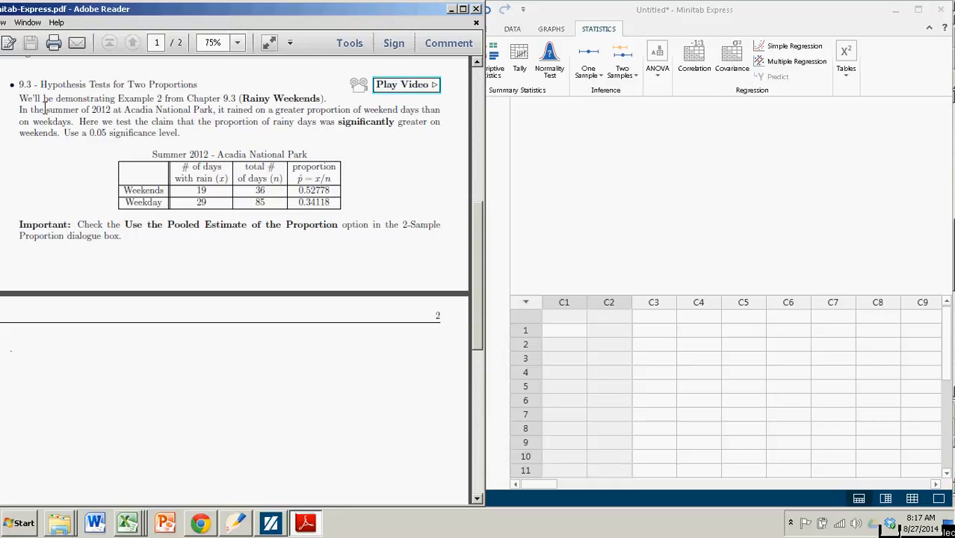
mouse_move(21, 84)
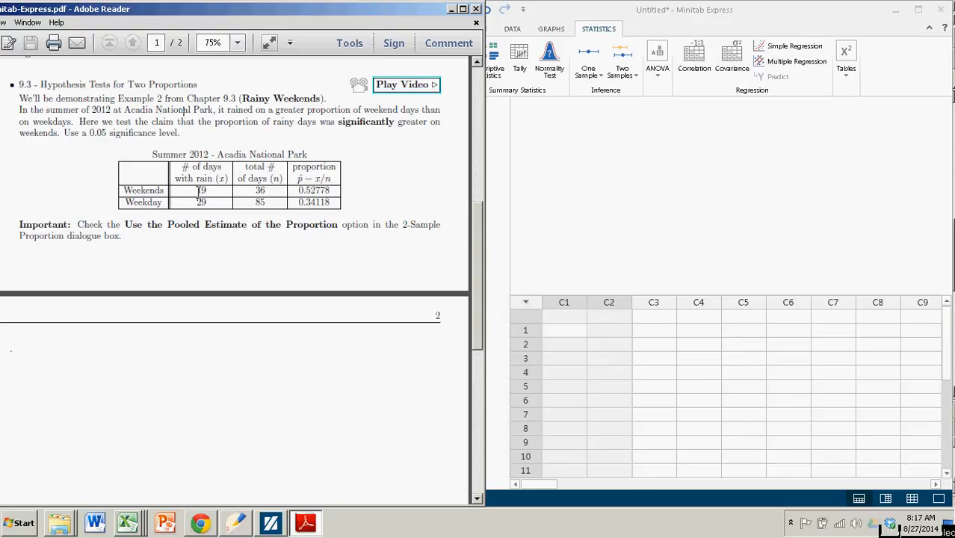
Highlight the rainy-days table values, including the weekday total of 85 days.
double_click(200, 190)
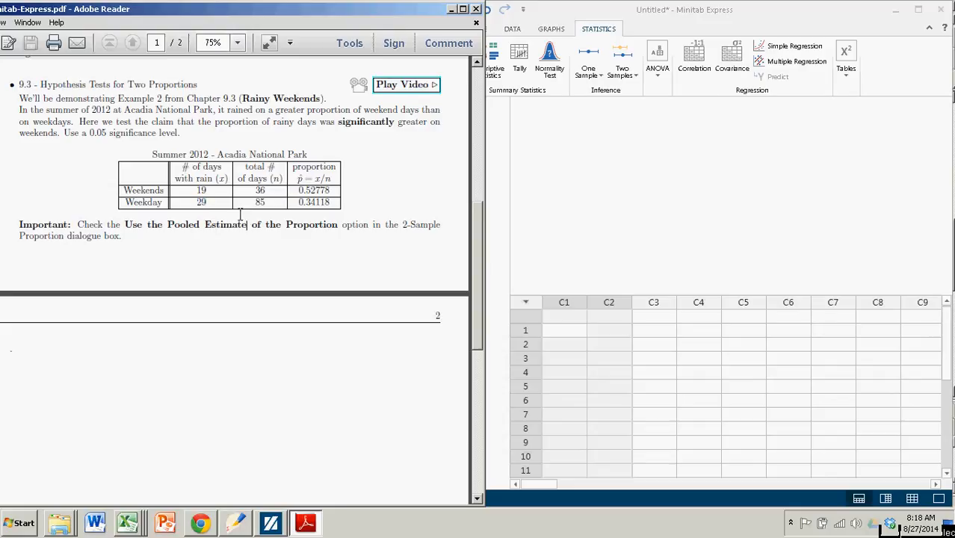
double_click(260, 189)
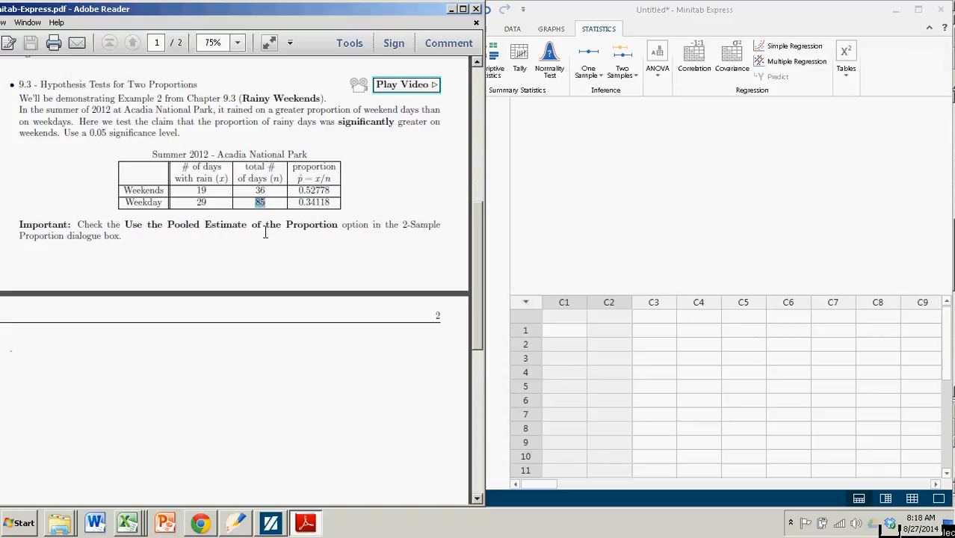
mouse_move(372, 183)
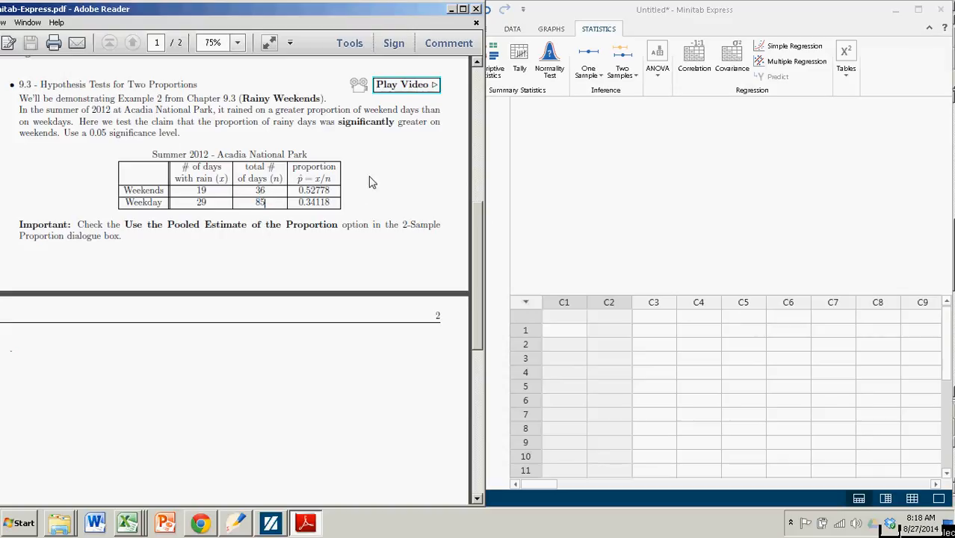
mouse_move(298, 191)
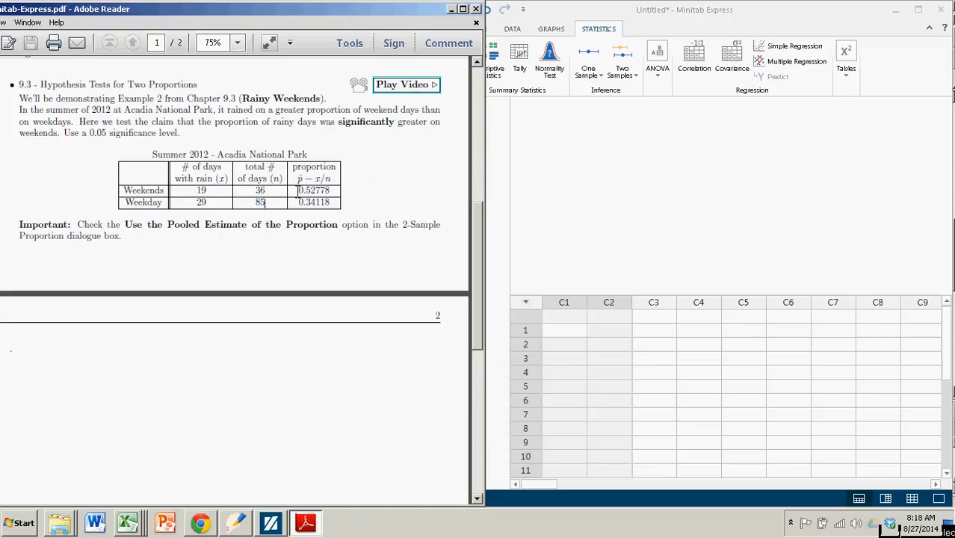
double_click(314, 190)
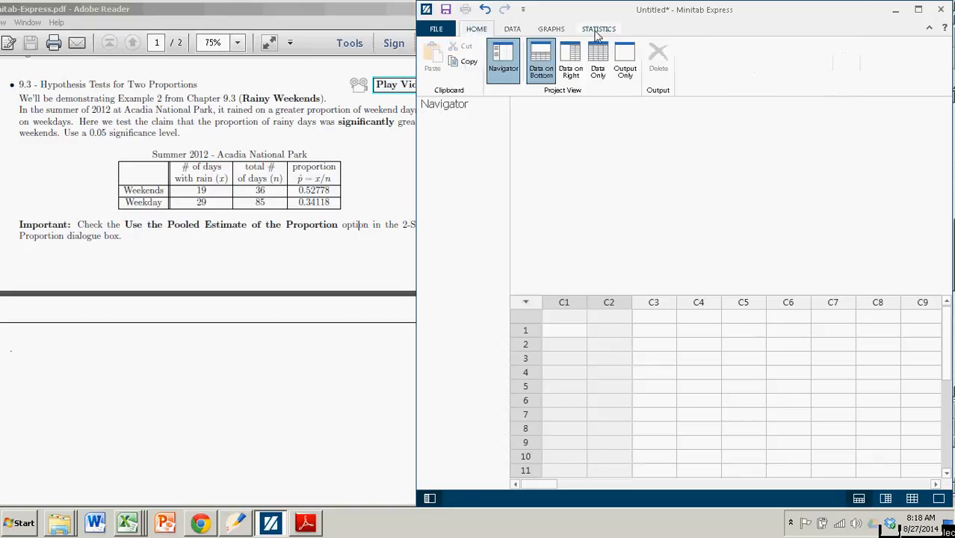
Start a 2-Sample Proportion test from Statistics > Two Samples.
left_click(599, 29)
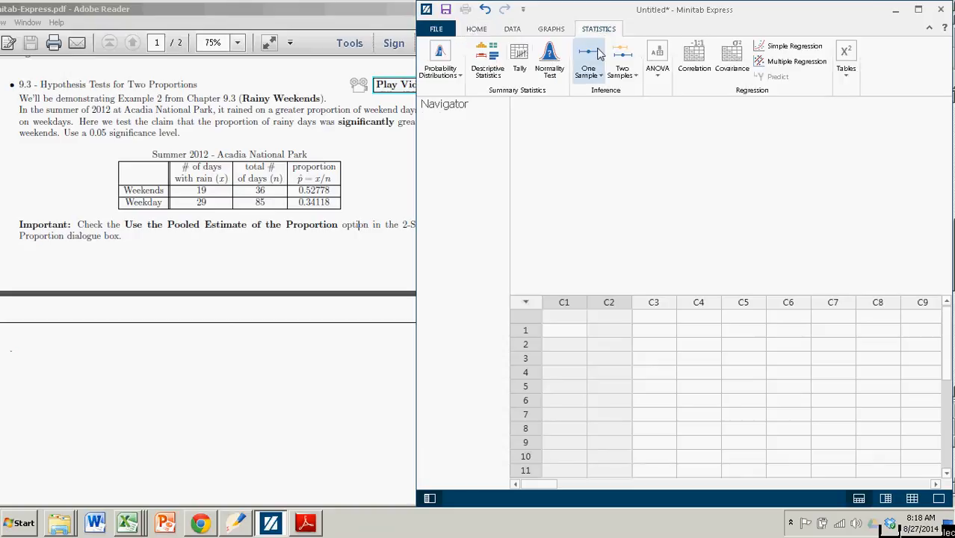
mouse_move(622, 60)
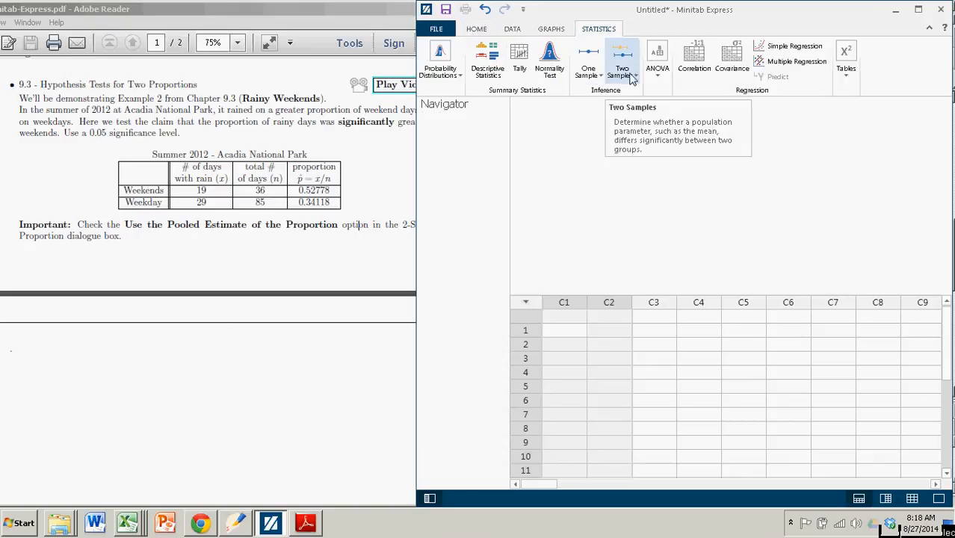
left_click(622, 63)
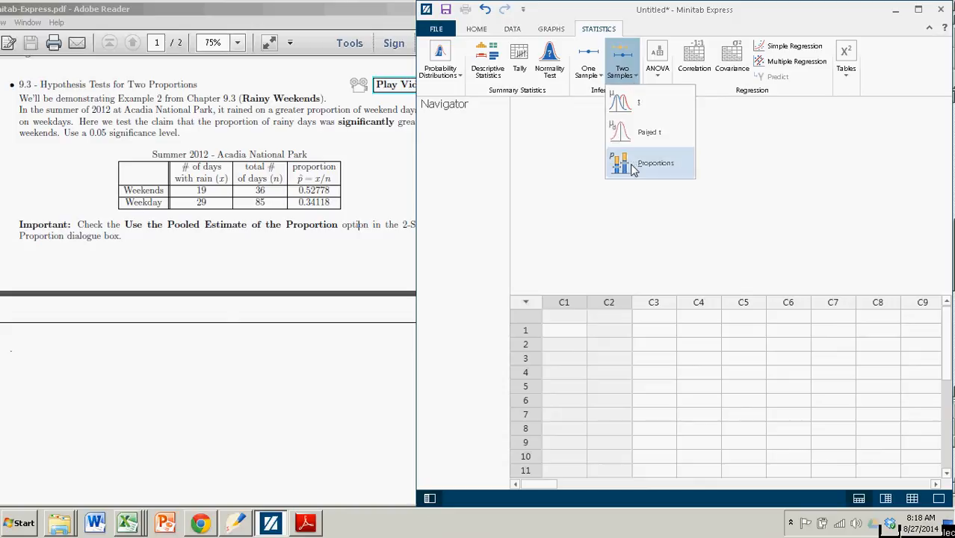
left_click(655, 161)
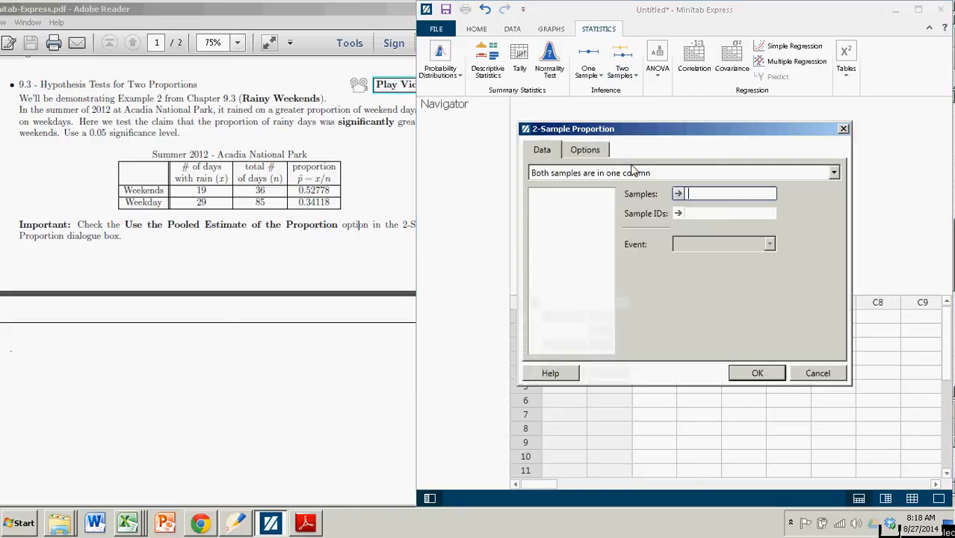
mouse_move(613, 186)
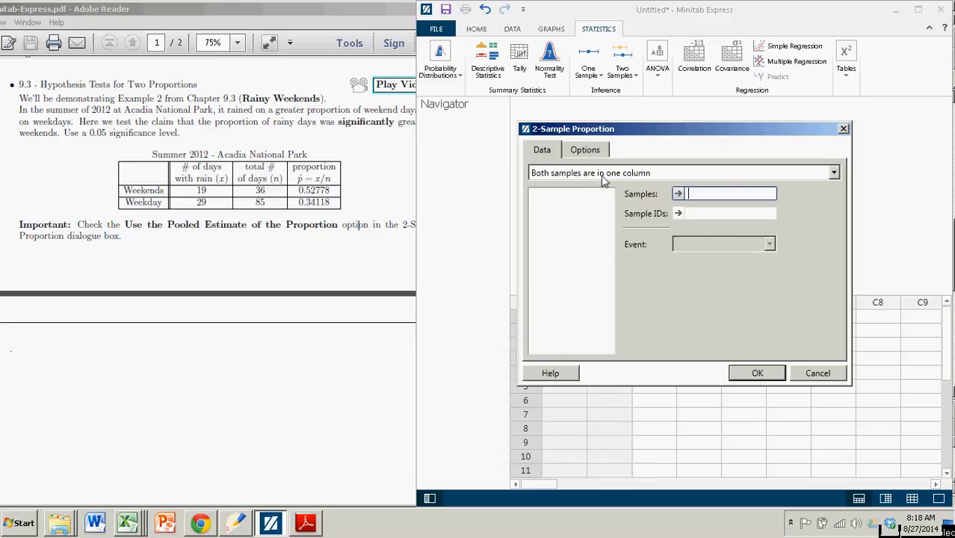
Switch the data arrangement to Summarized data and move into the Sample 1 count fields.
left_click(833, 173)
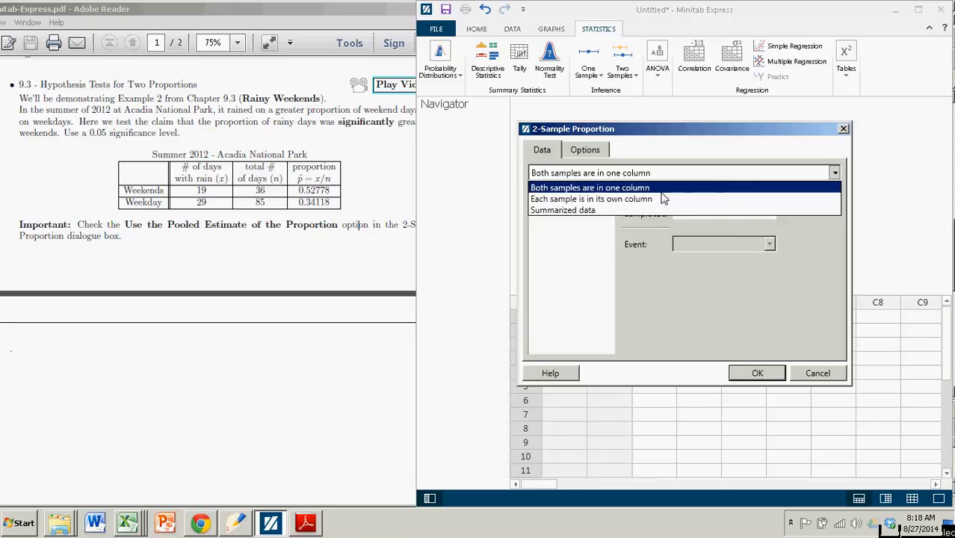
left_click(562, 209)
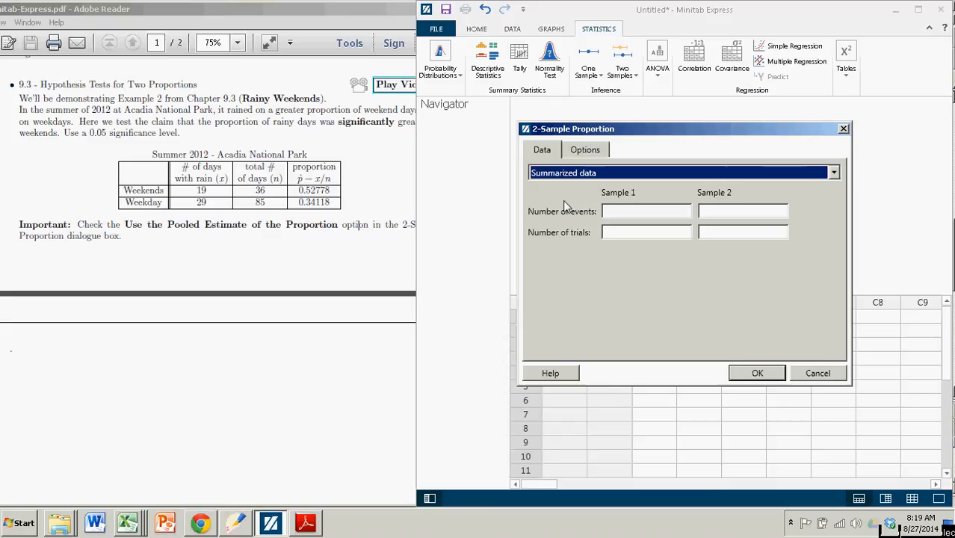
left_click(646, 211)
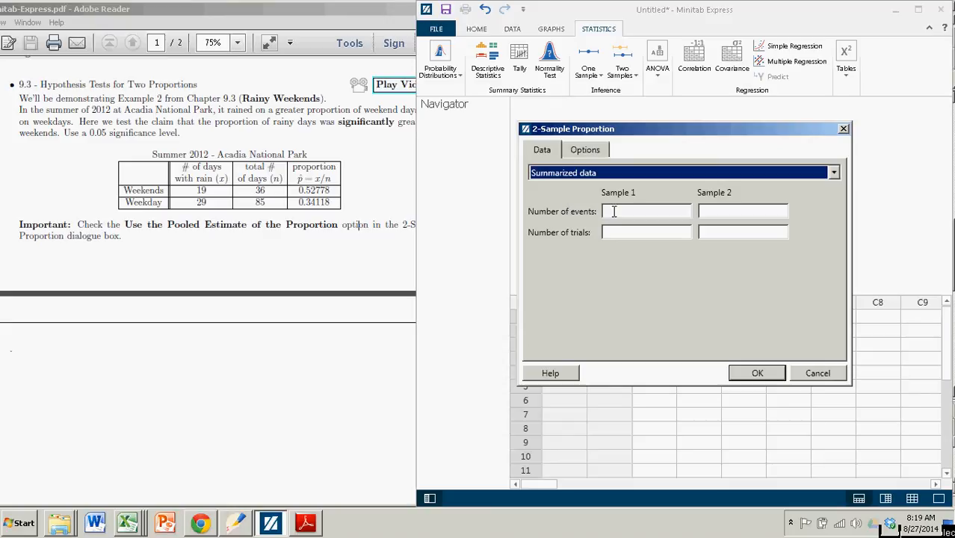
left_click(645, 233)
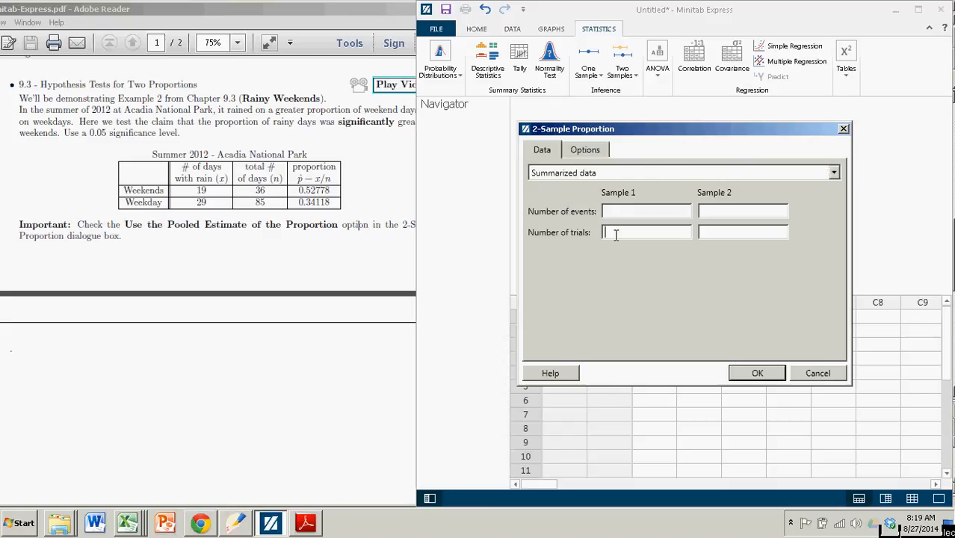
mouse_move(658, 208)
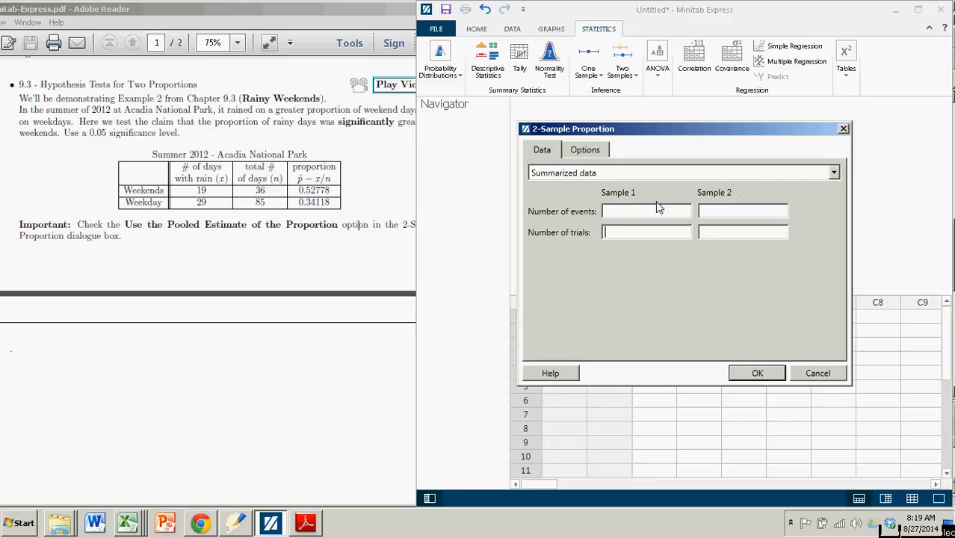
mouse_move(540, 217)
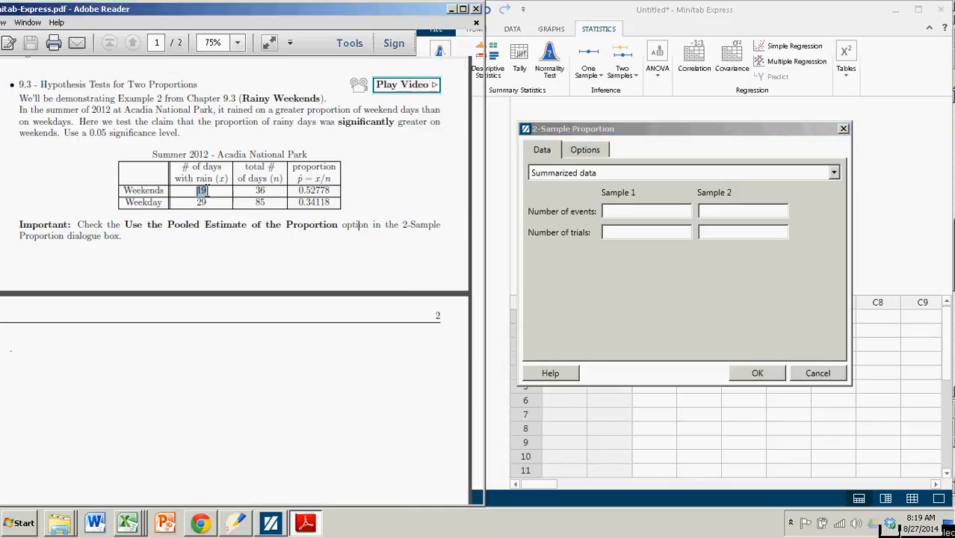
Enter sample 1 as 19 events of 36 trials and sample 2 as 29 events of 85 trials.
type("1")
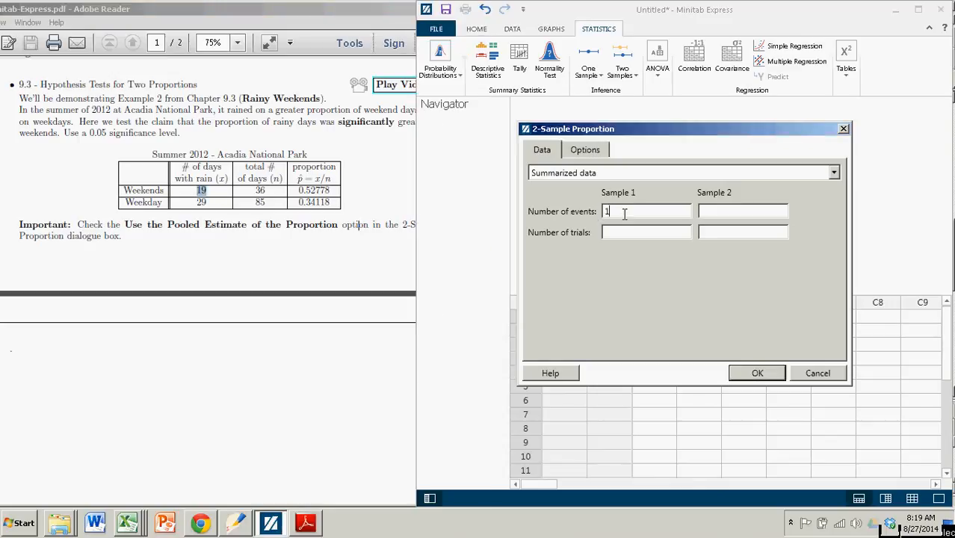
type("9")
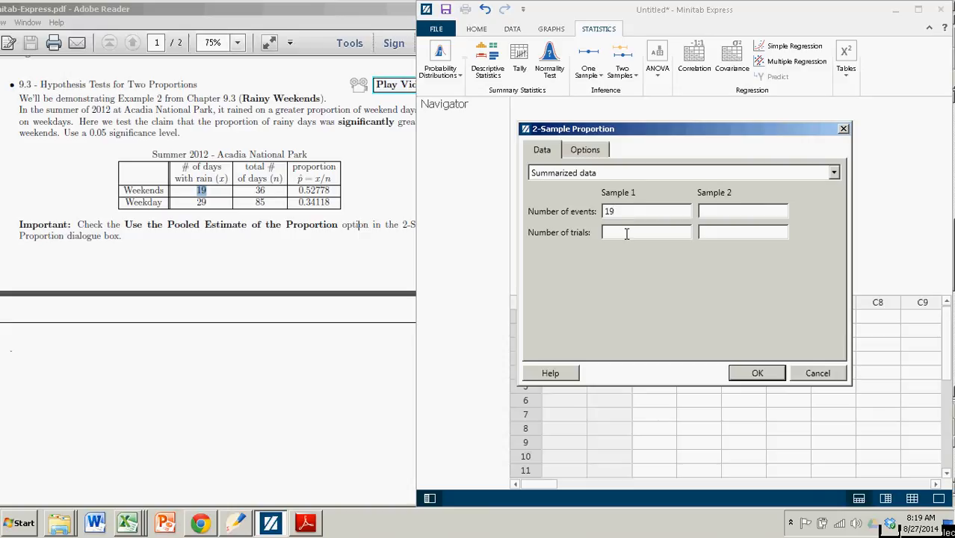
type("36")
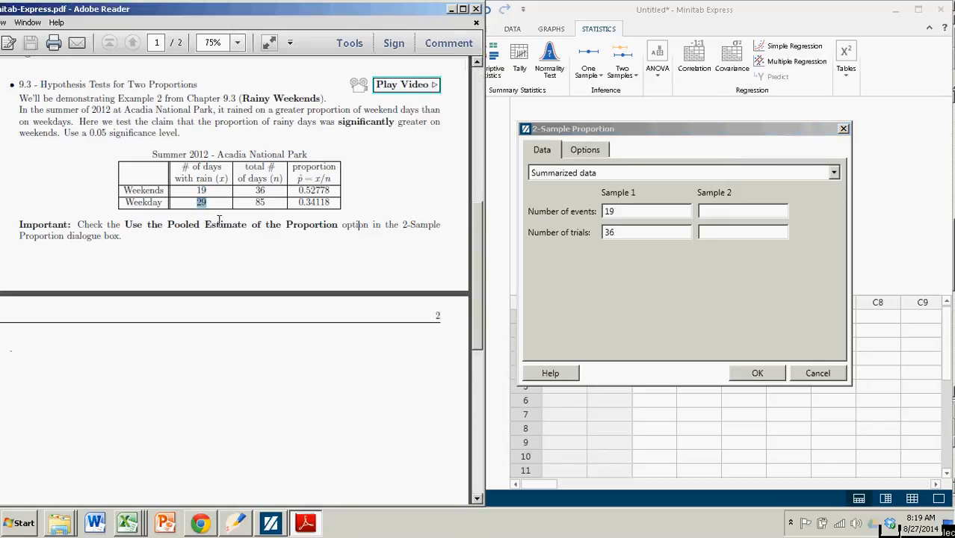
mouse_move(323, 208)
type("2")
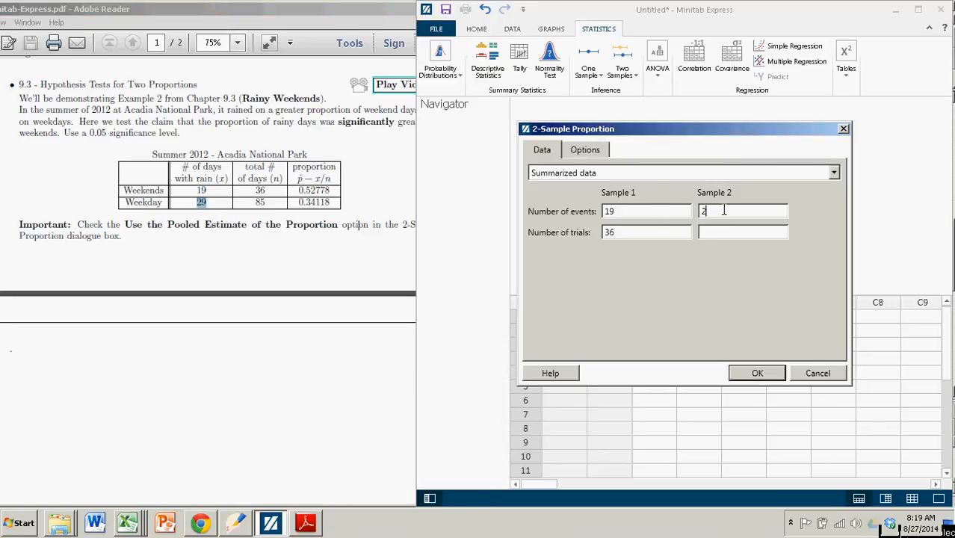
type("9")
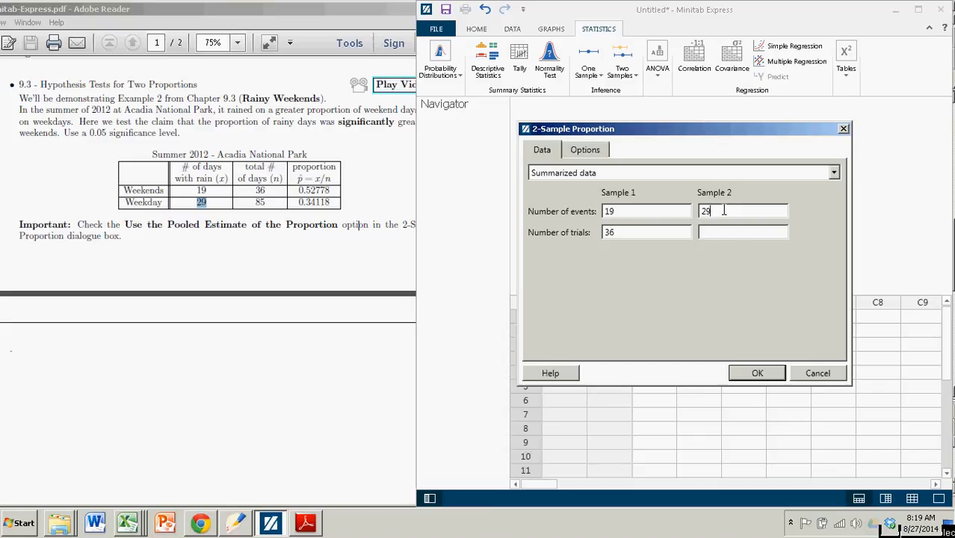
left_click(743, 231)
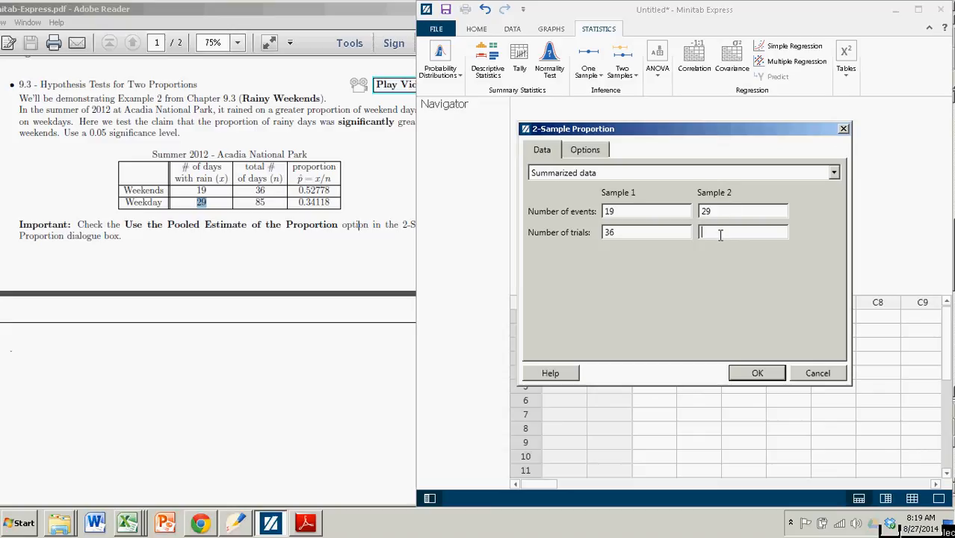
type("85")
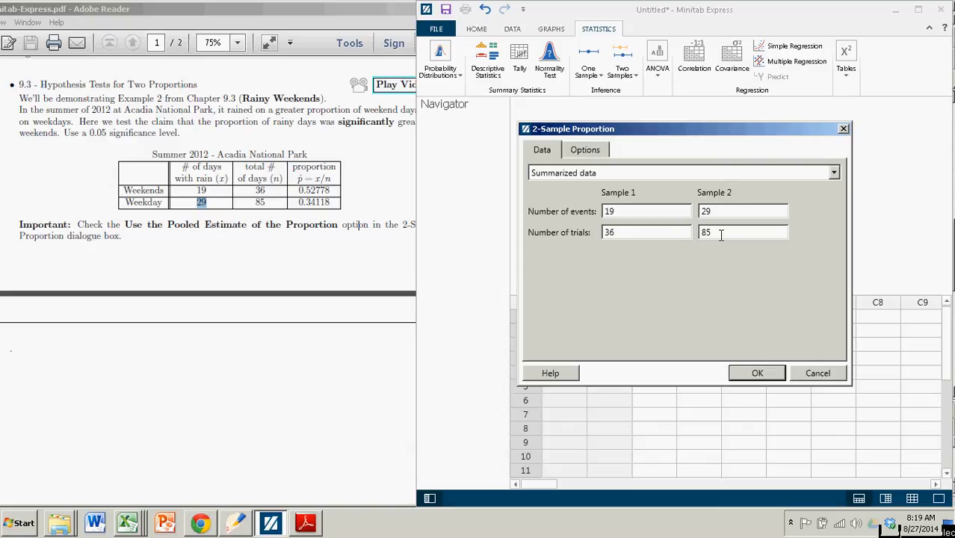
mouse_move(709, 279)
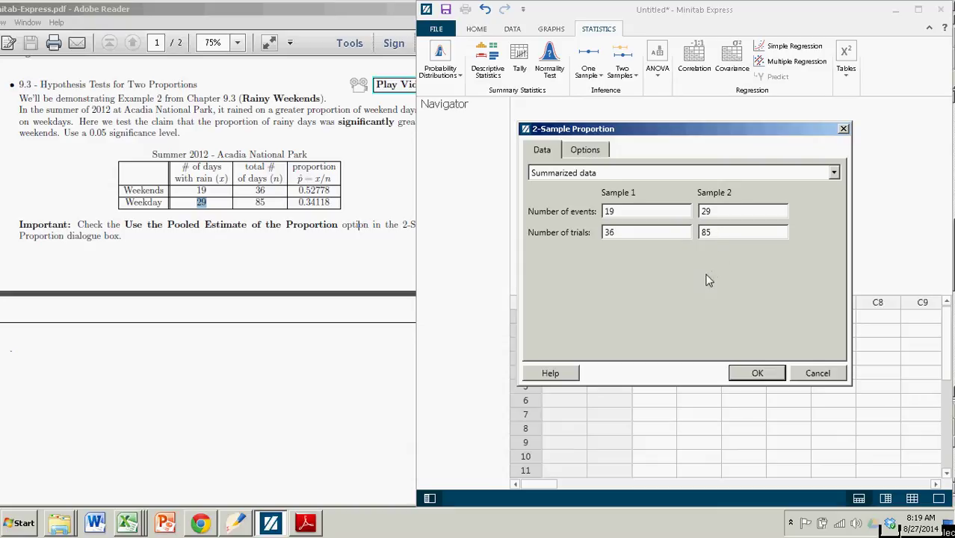
left_click(586, 150)
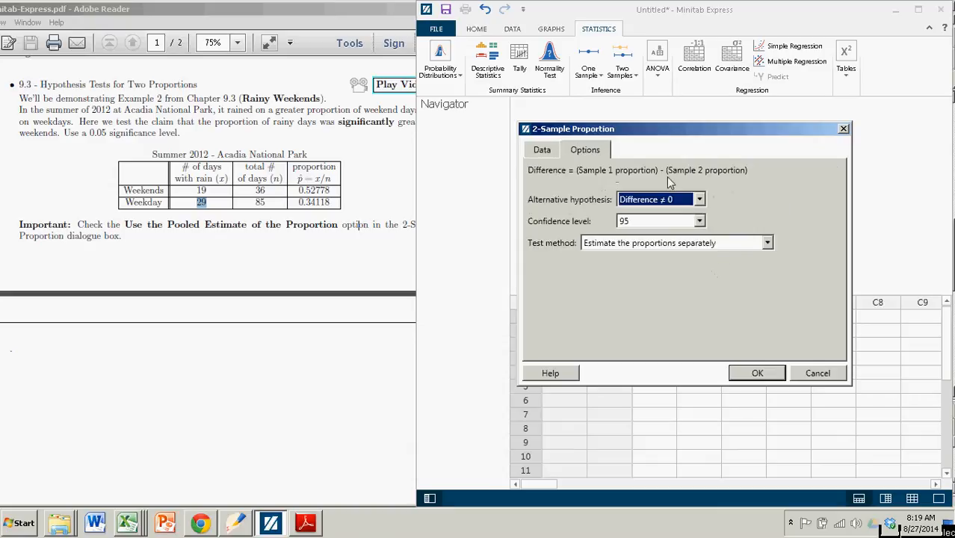
mouse_move(556, 177)
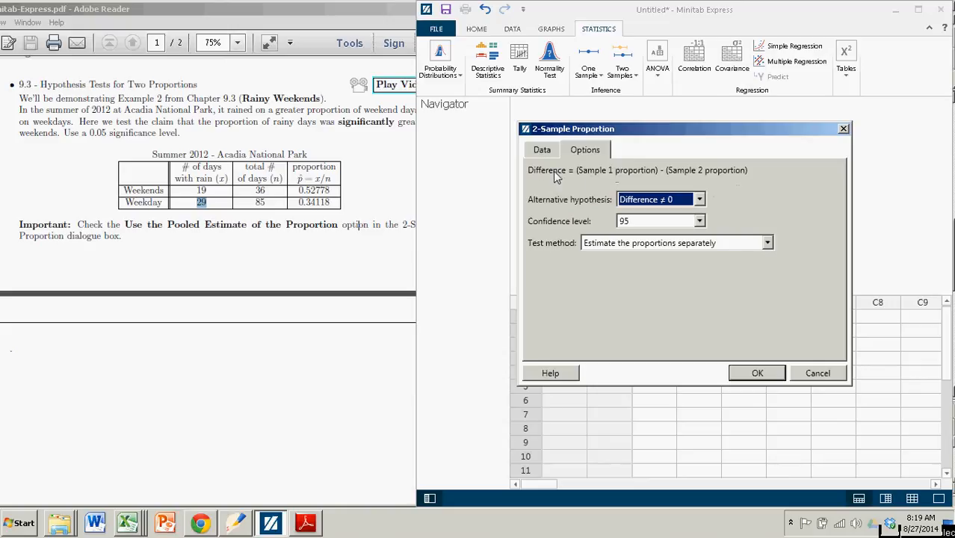
mouse_move(730, 179)
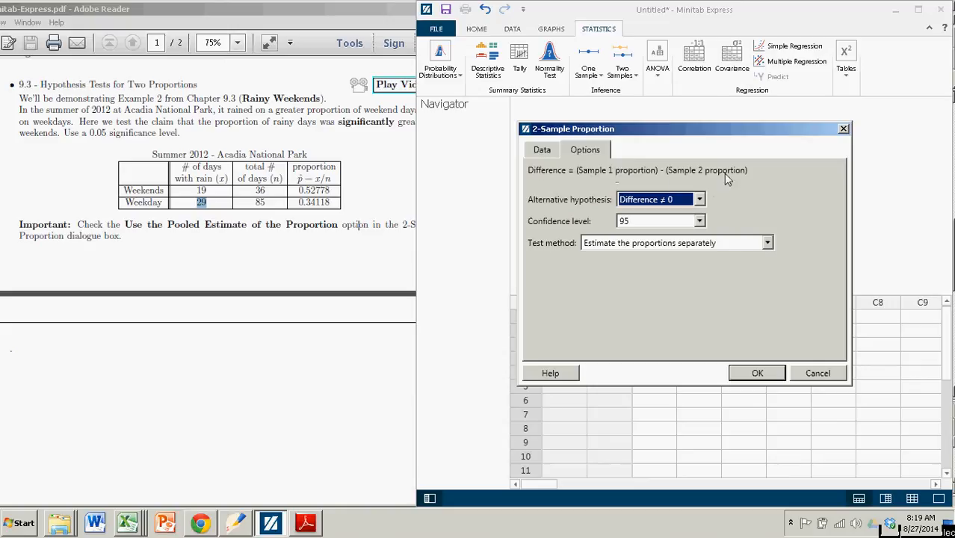
mouse_move(169, 195)
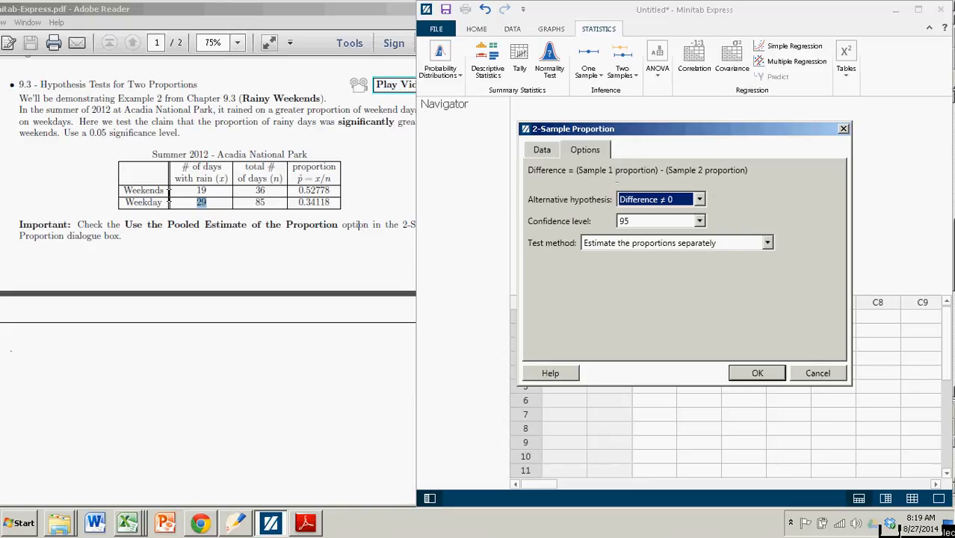
mouse_move(318, 195)
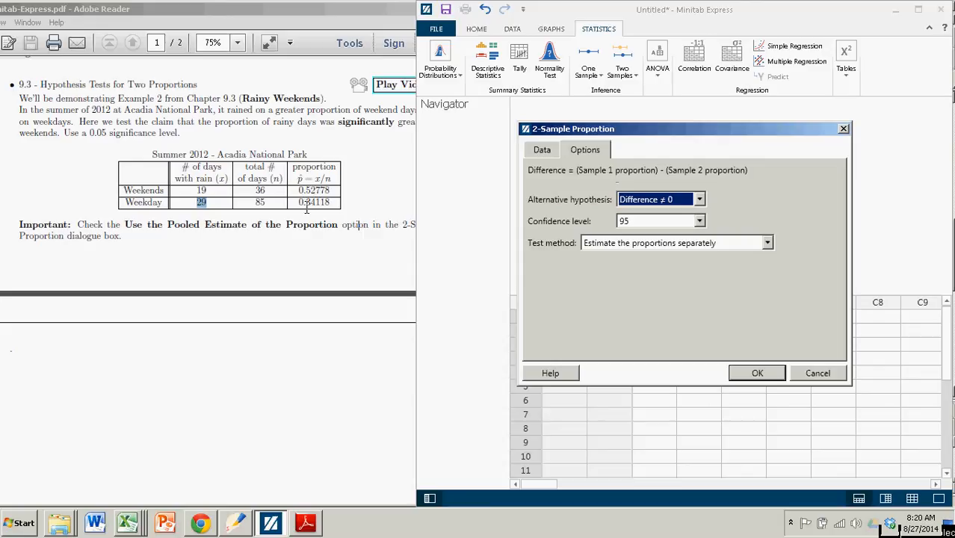
mouse_move(690, 203)
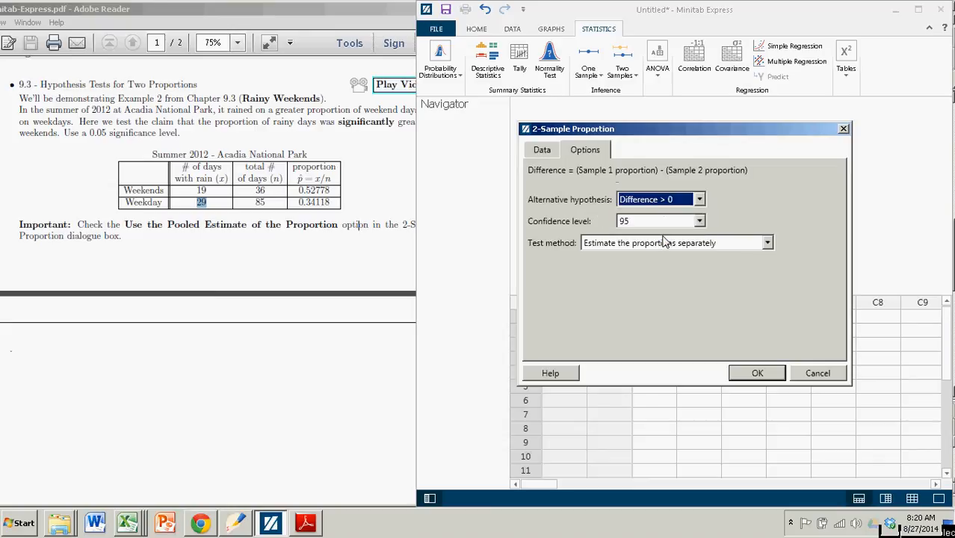
mouse_move(583, 210)
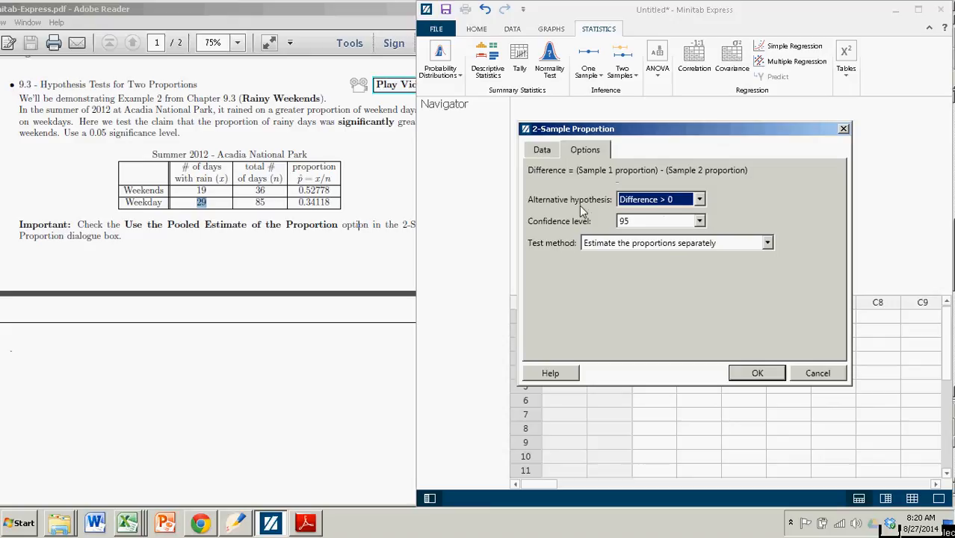
mouse_move(604, 178)
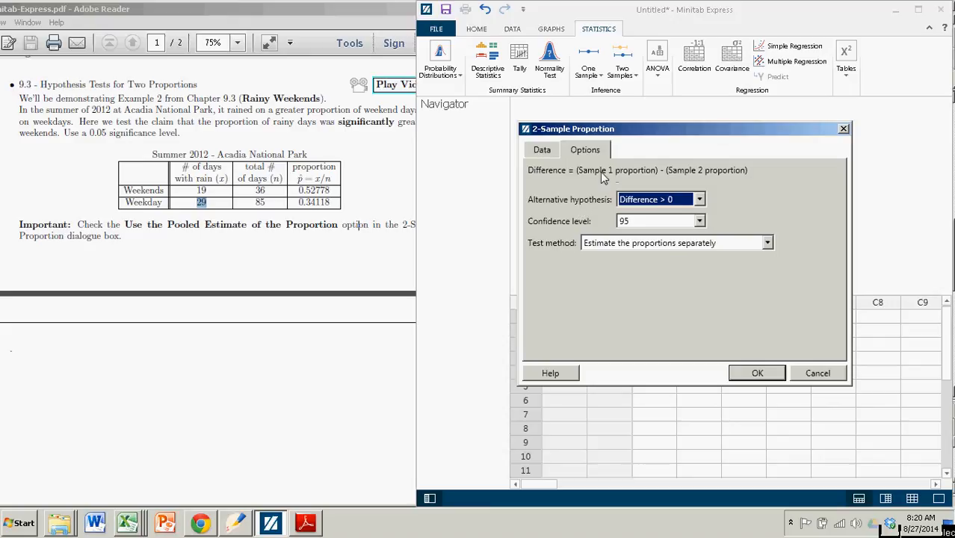
mouse_move(699, 176)
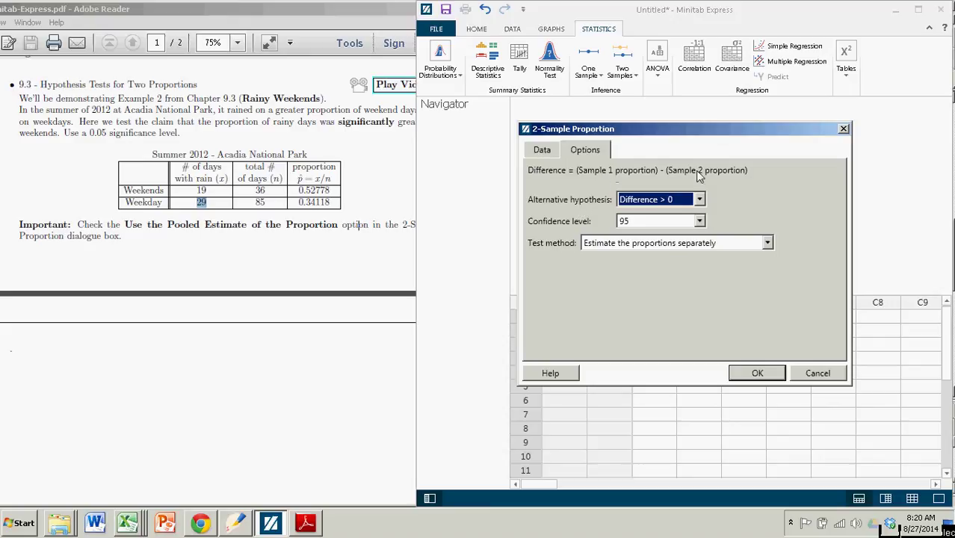
mouse_move(780, 206)
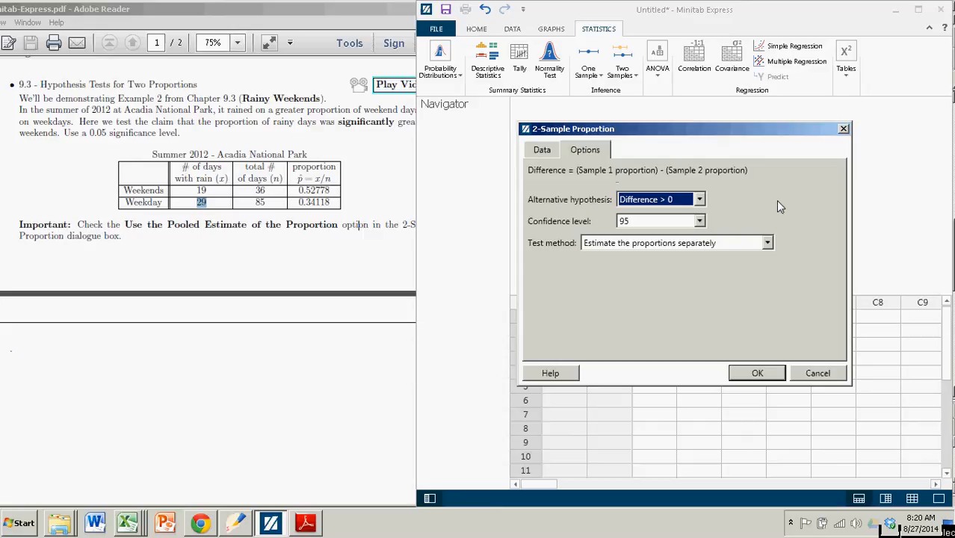
mouse_move(566, 224)
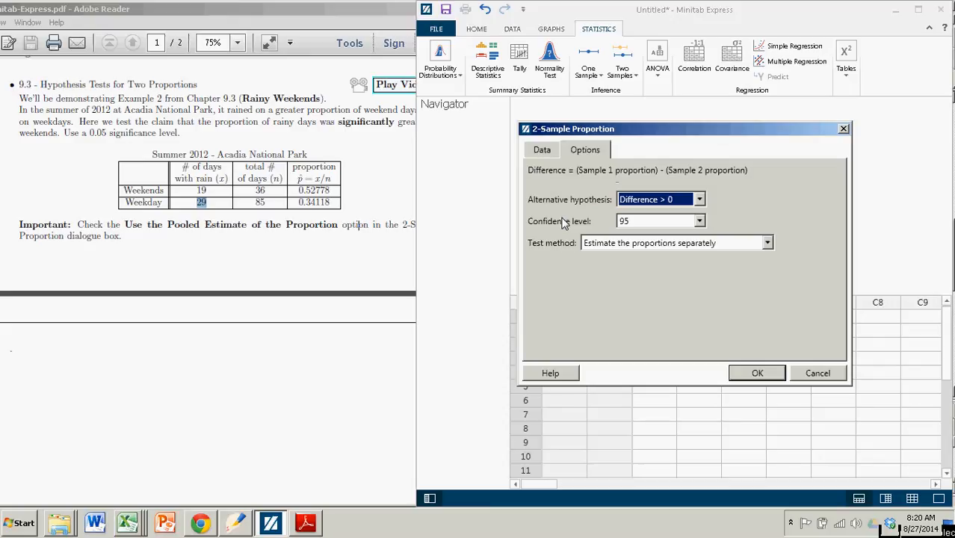
mouse_move(595, 257)
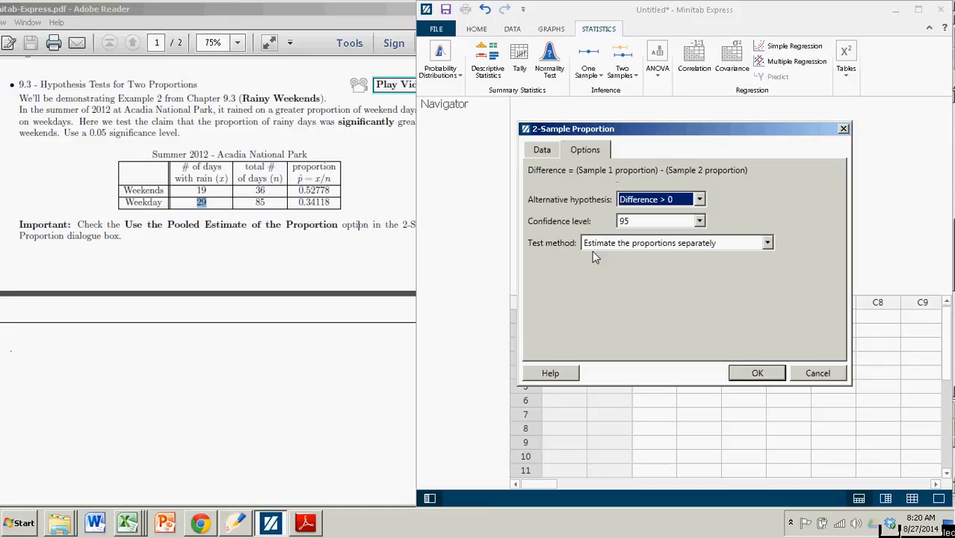
mouse_move(615, 245)
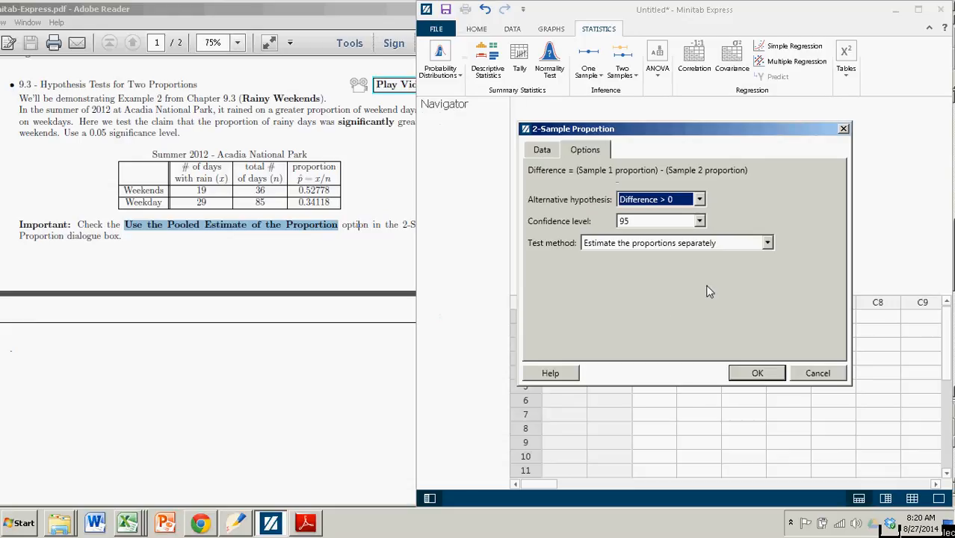
Set the test method to use the pooled estimate of the proportion.
left_click(767, 242)
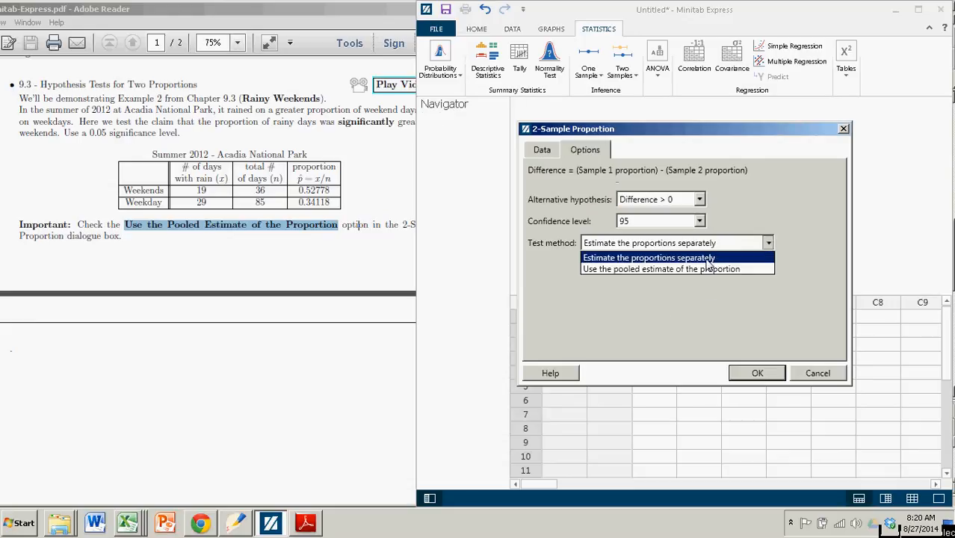
mouse_move(665, 263)
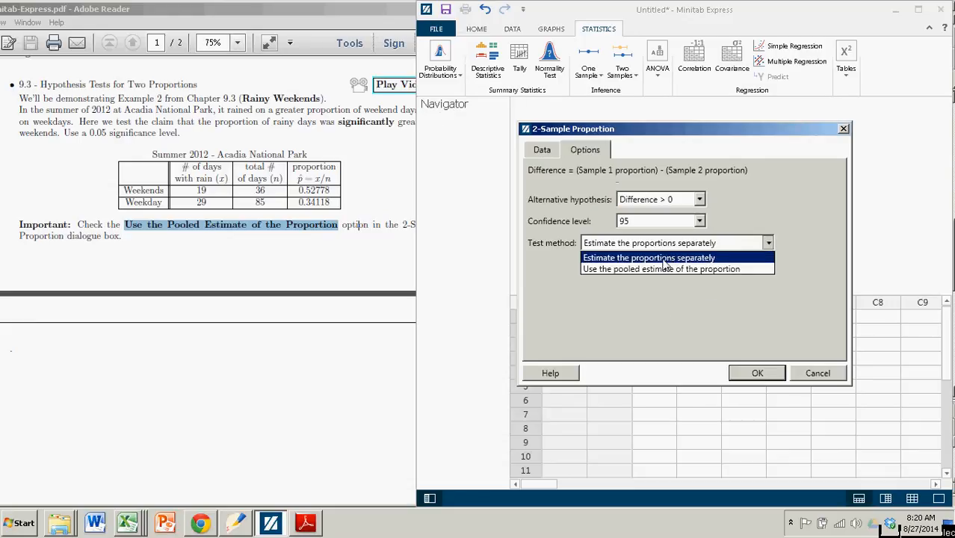
left_click(649, 257)
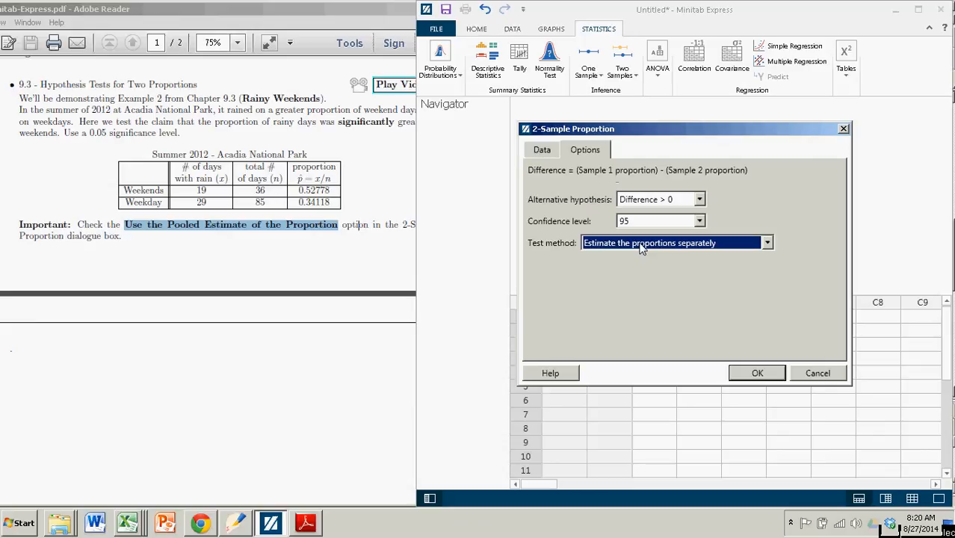
mouse_move(640, 272)
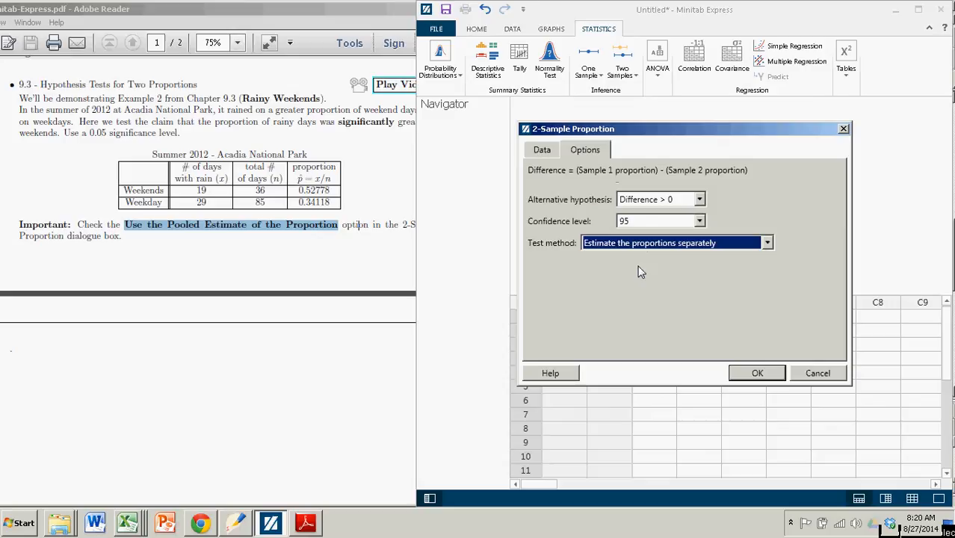
mouse_move(657, 290)
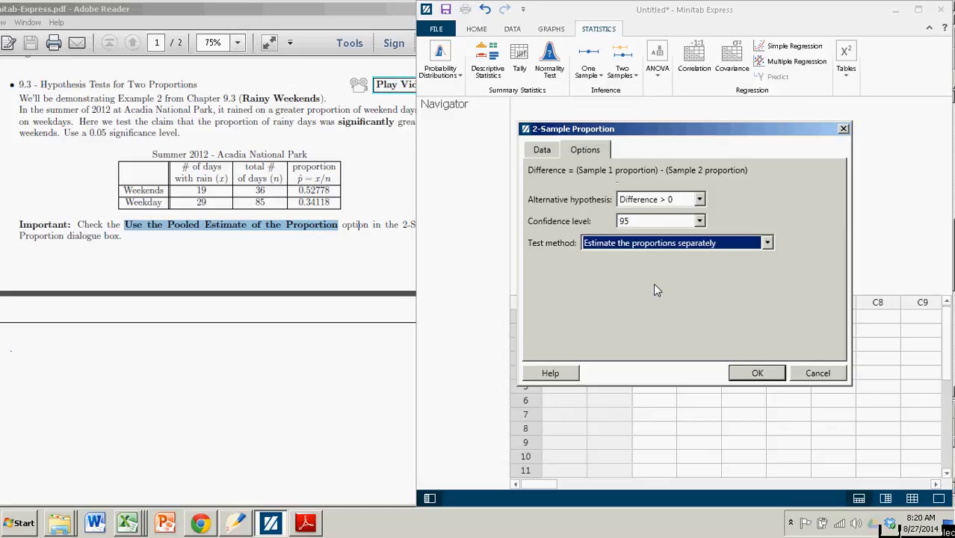
mouse_move(770, 251)
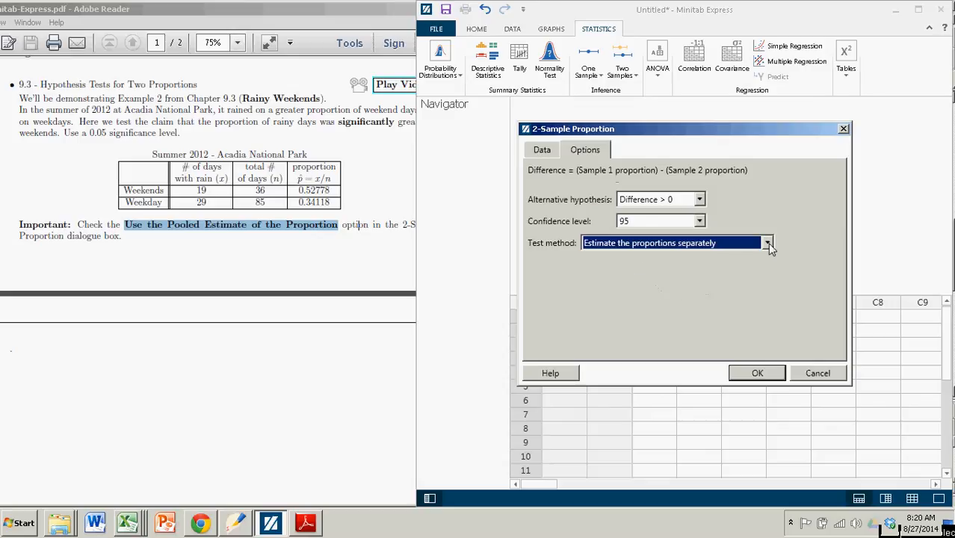
left_click(767, 242)
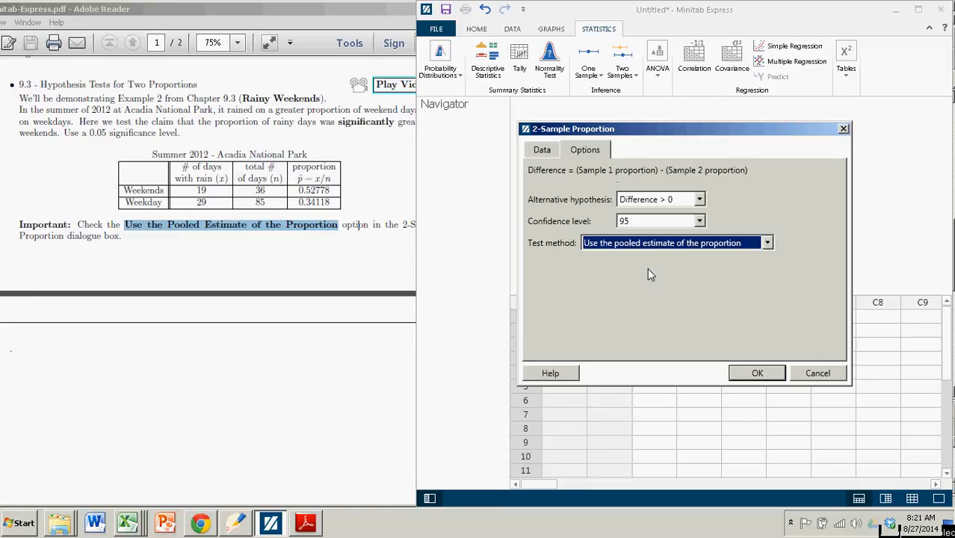
mouse_move(681, 280)
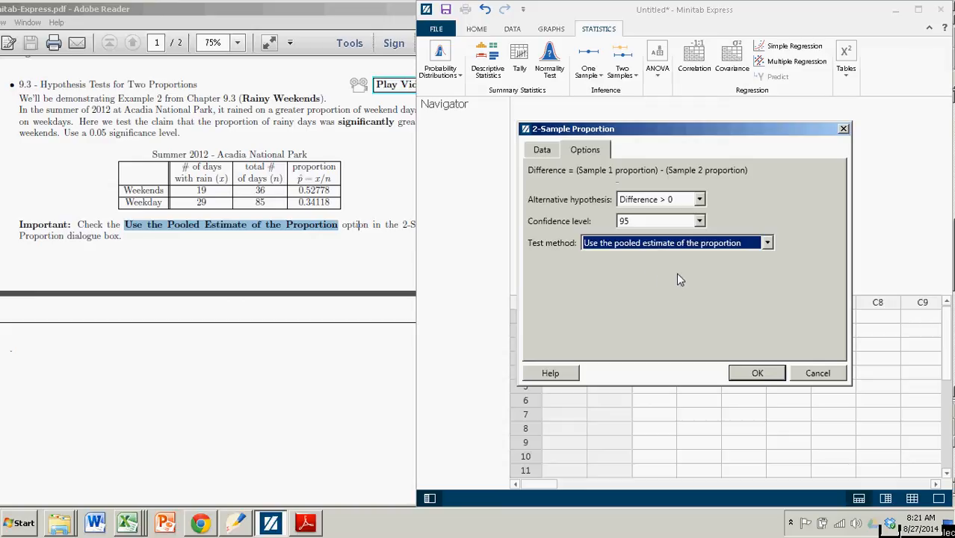
left_click(766, 243)
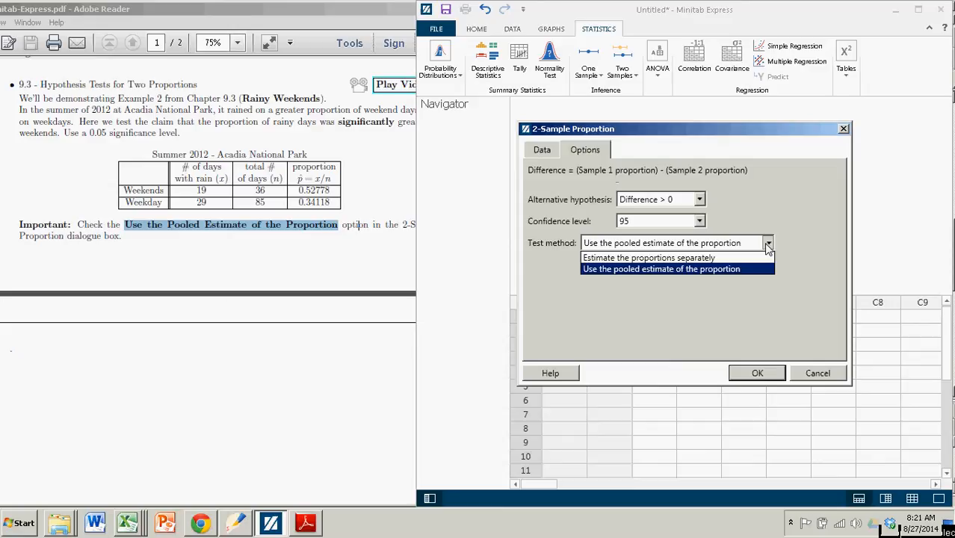
mouse_move(648, 257)
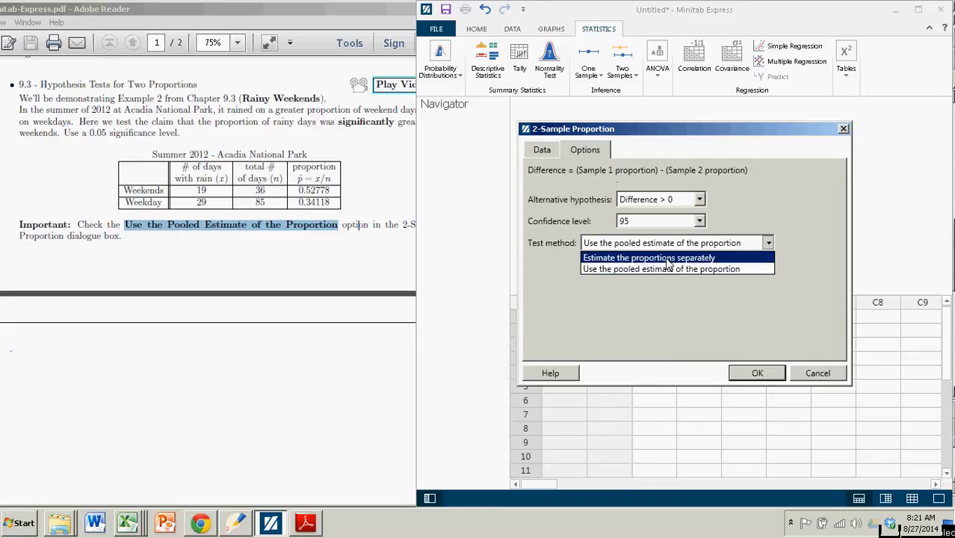
left_click(663, 269)
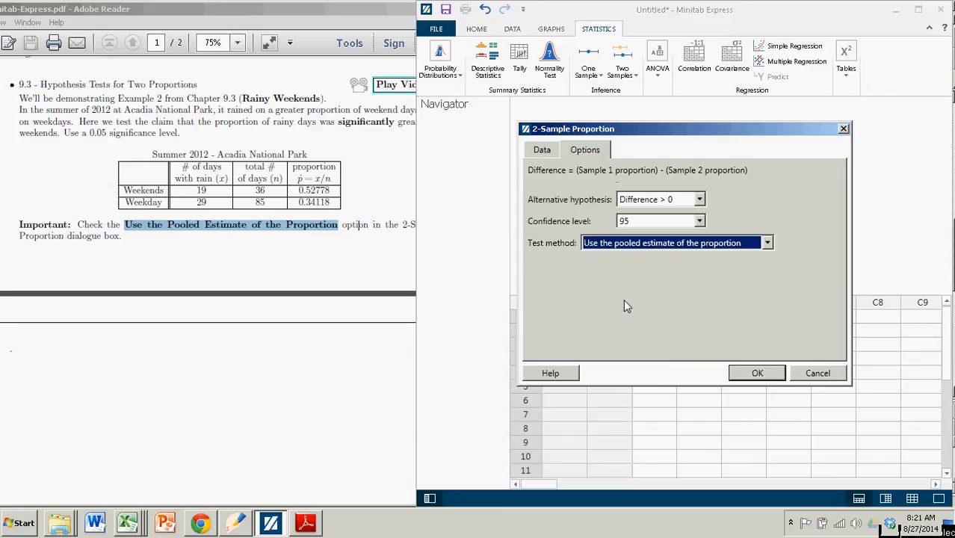
Run the test and view the results table showing Z 1.92 and p-value 0.0275.
left_click(757, 374)
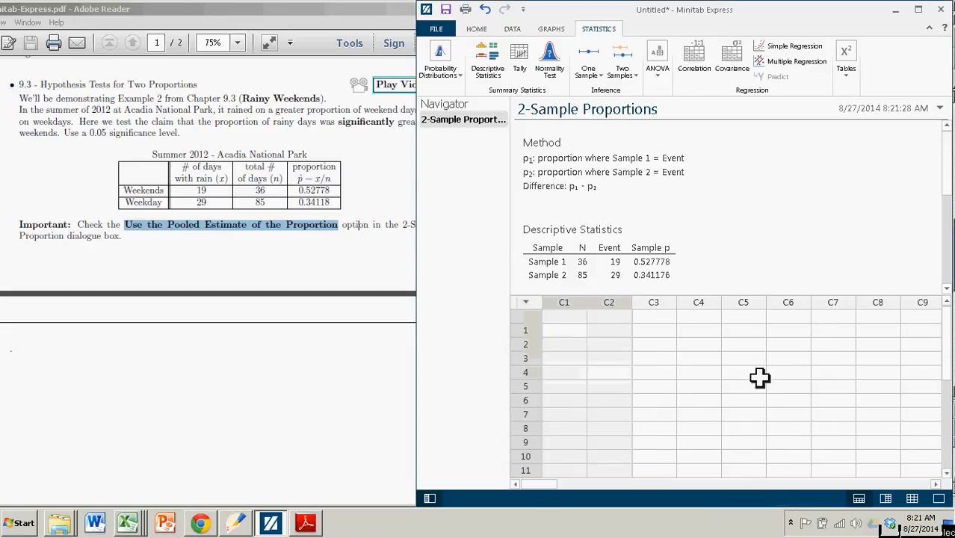
scroll("down", 3)
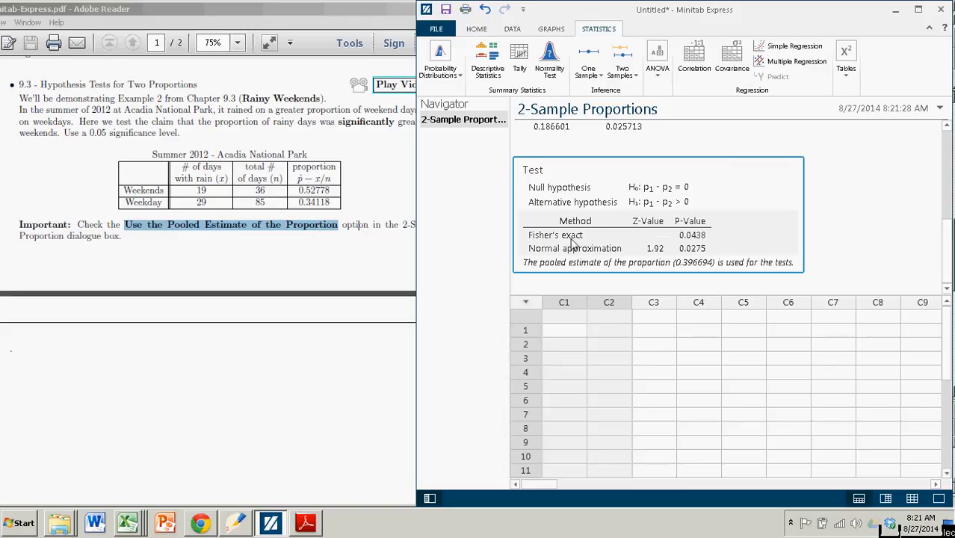
mouse_move(542, 243)
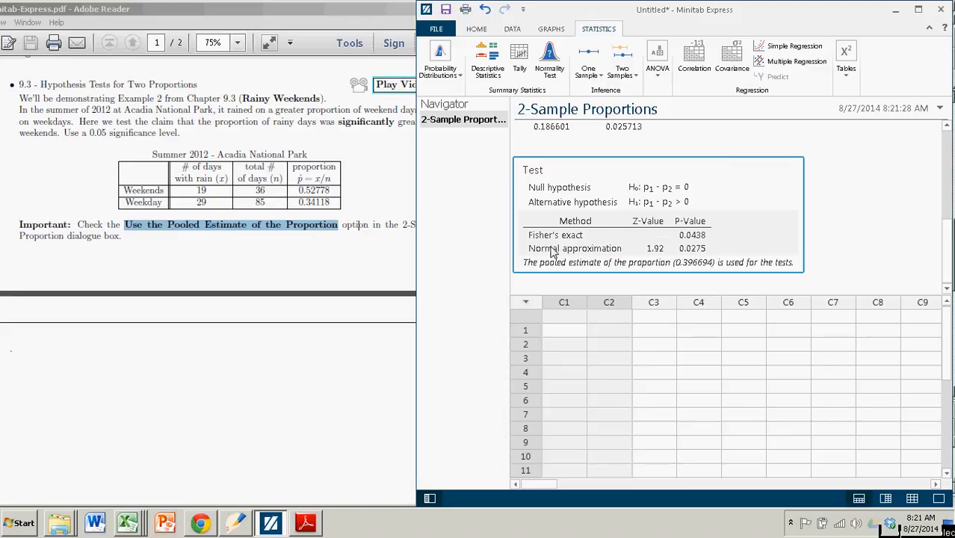
mouse_move(576, 260)
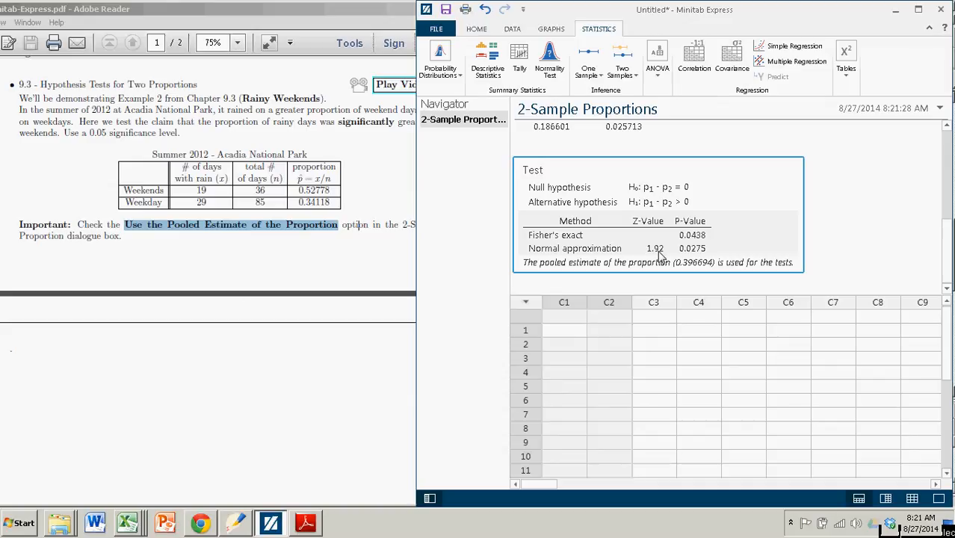
mouse_move(599, 260)
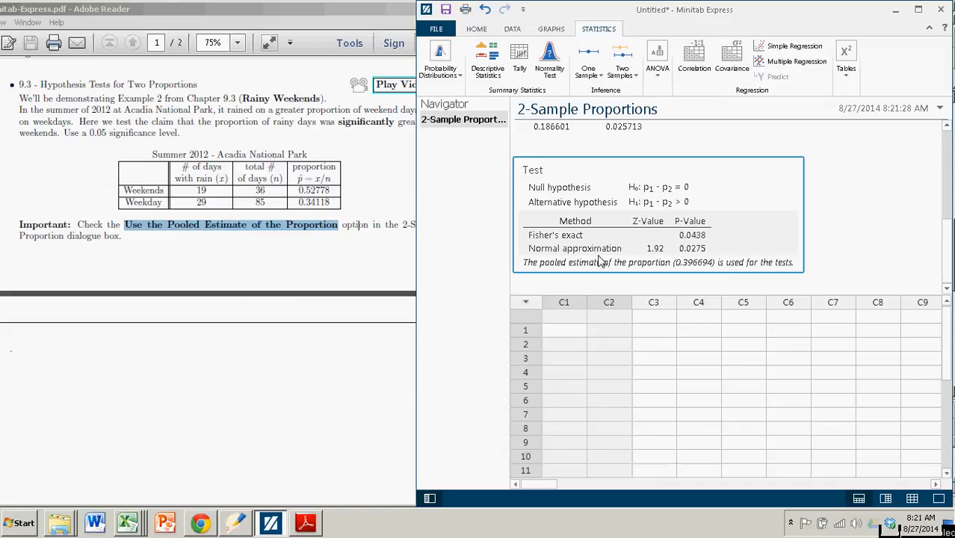
mouse_move(704, 257)
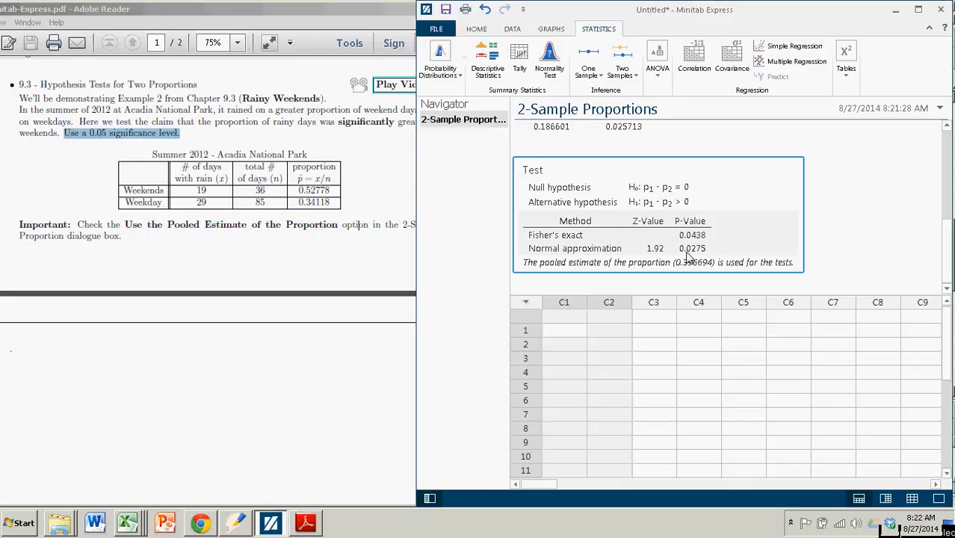
mouse_move(695, 258)
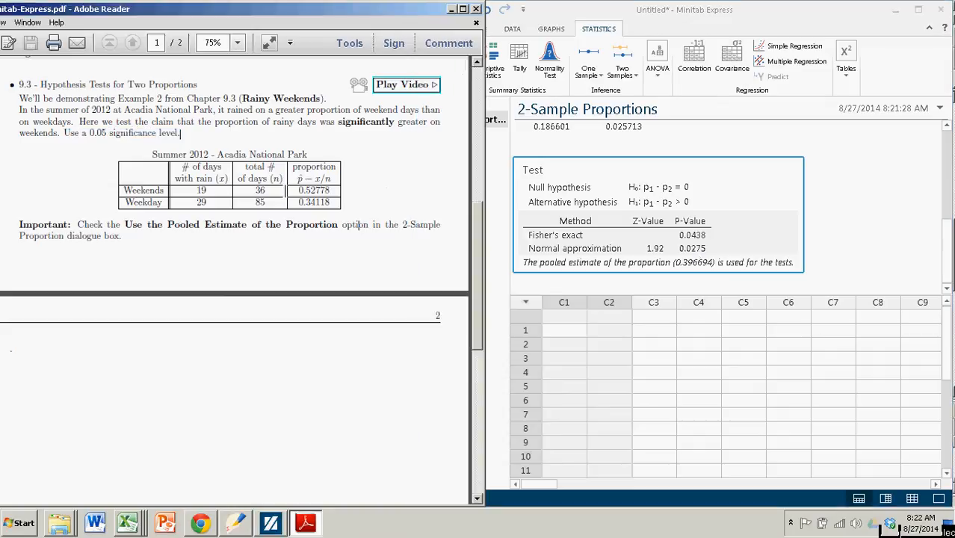
double_click(314, 190)
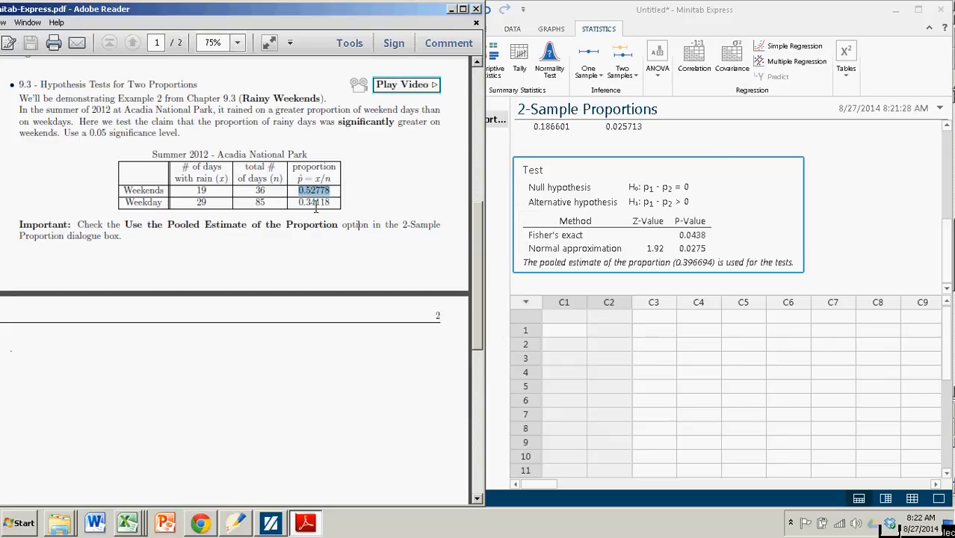
left_click(313, 202)
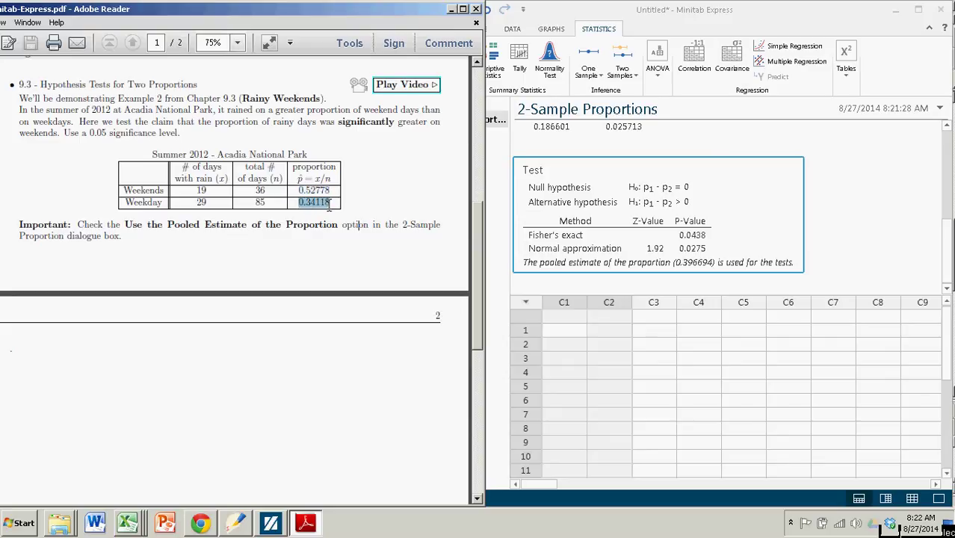
mouse_move(336, 257)
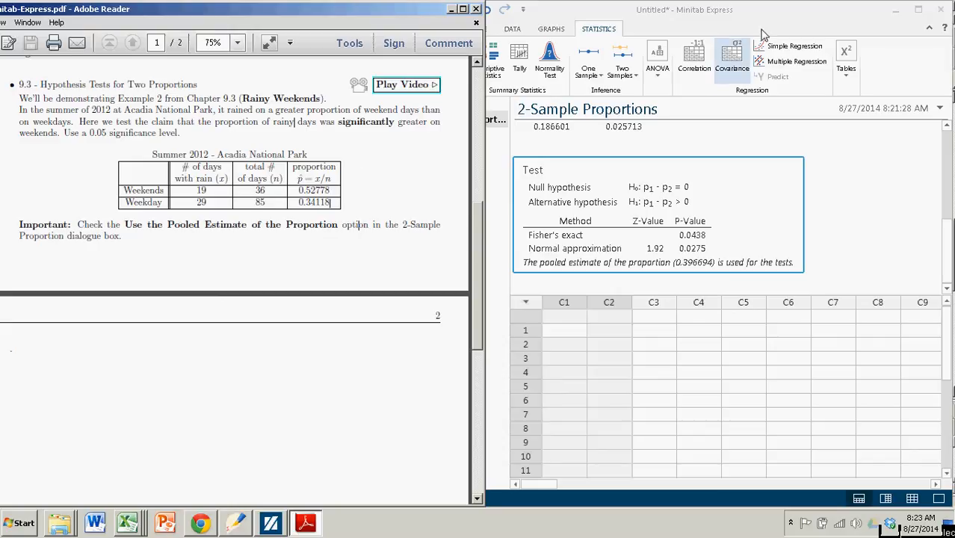
left_click(622, 60)
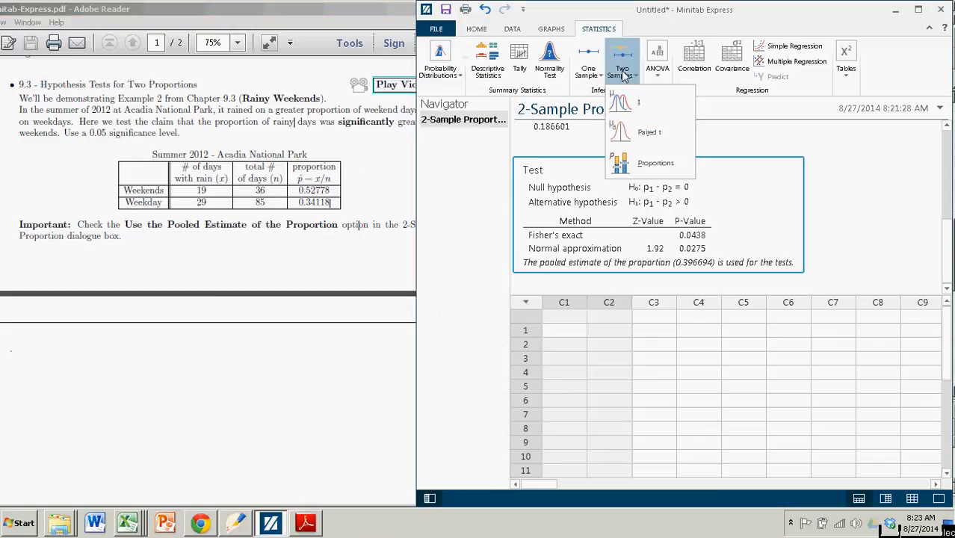
left_click(655, 163)
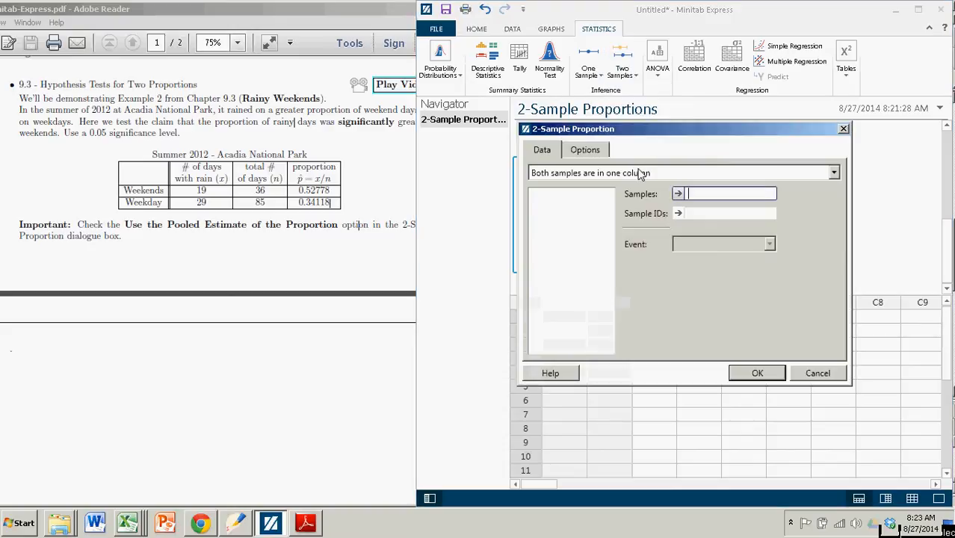
left_click(834, 174)
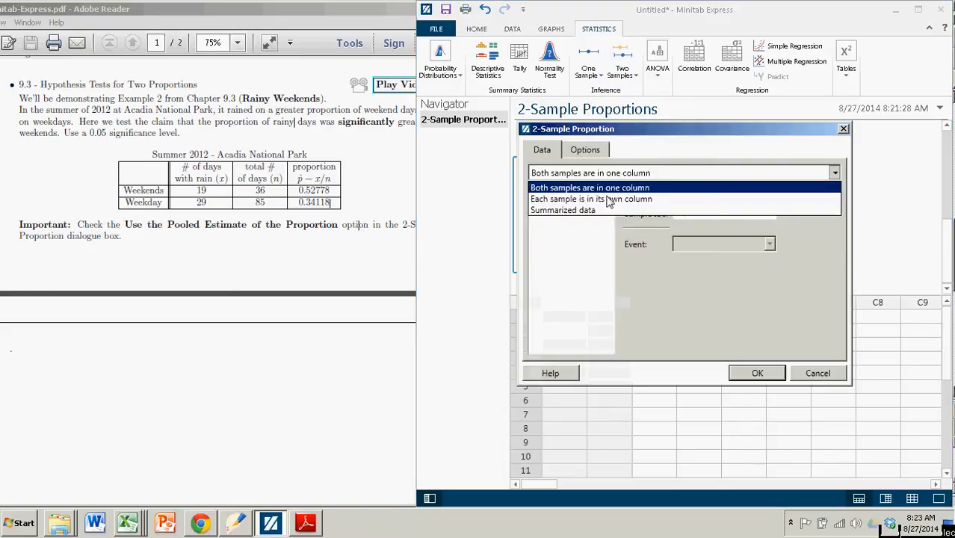
left_click(563, 209)
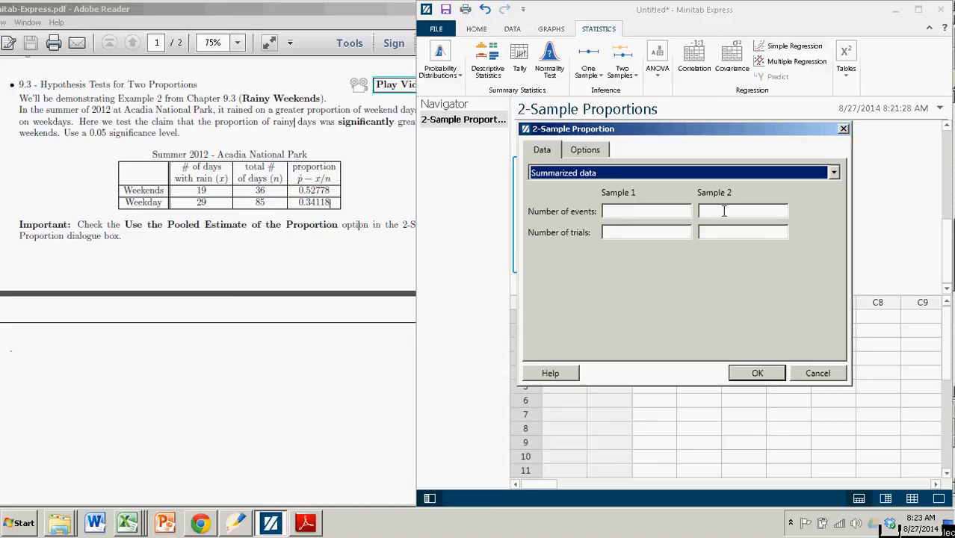
left_click(586, 149)
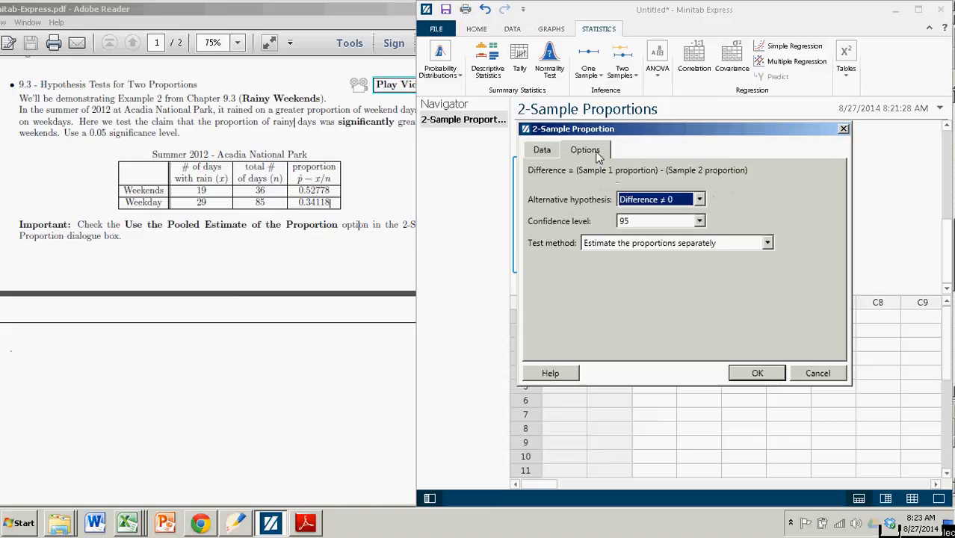
left_click(699, 199)
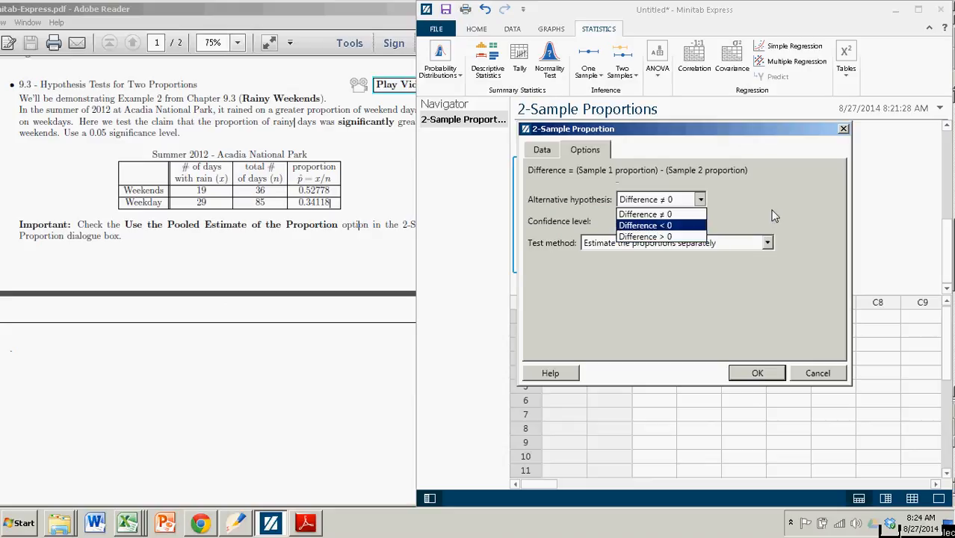
left_click(646, 215)
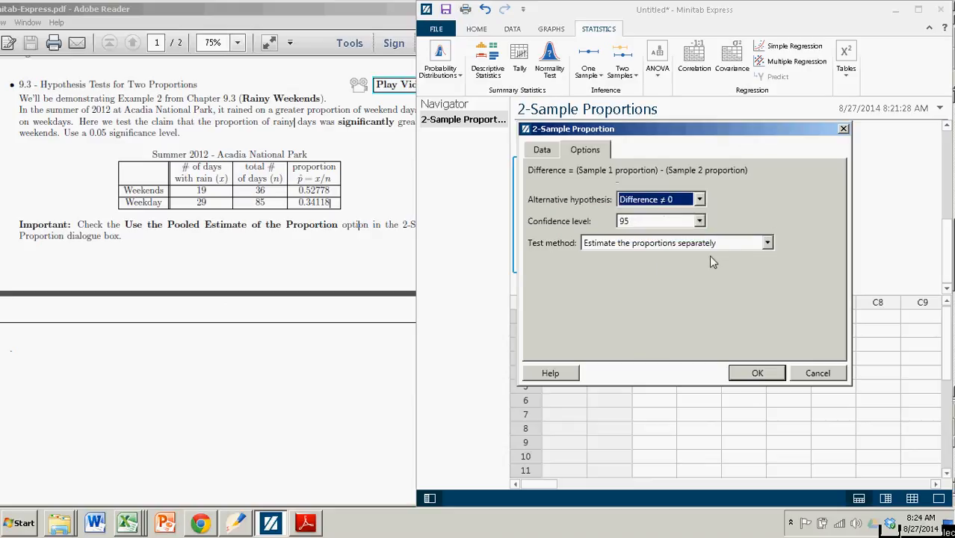
mouse_move(661, 251)
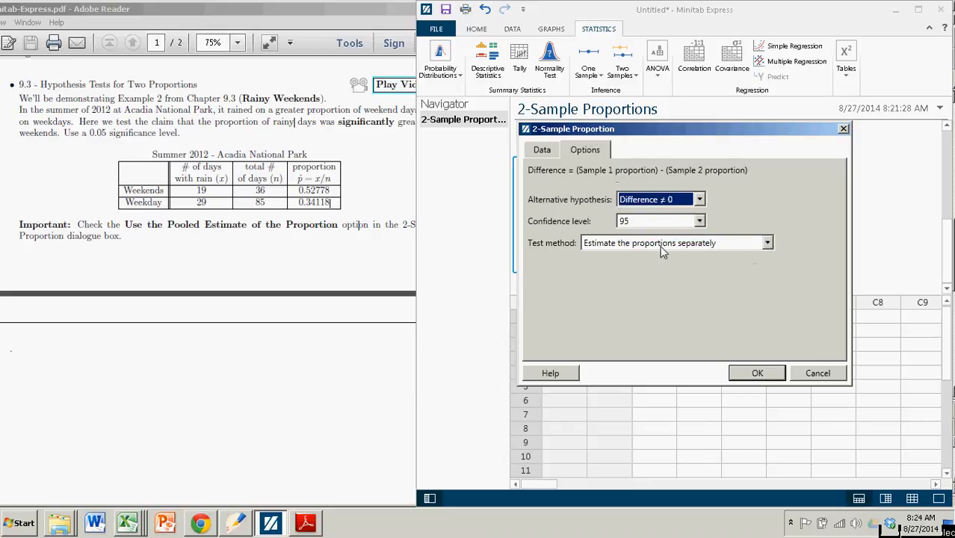
left_click(767, 242)
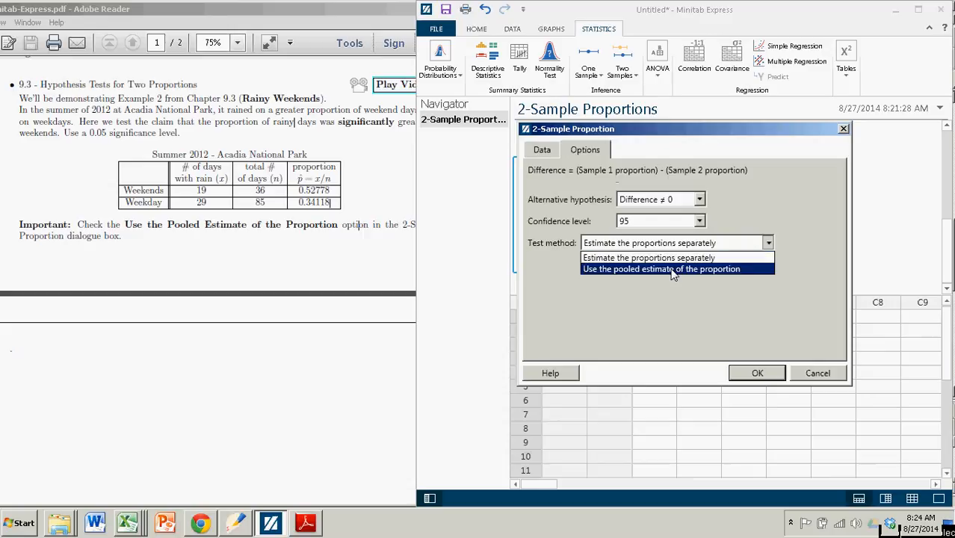
left_click(661, 269)
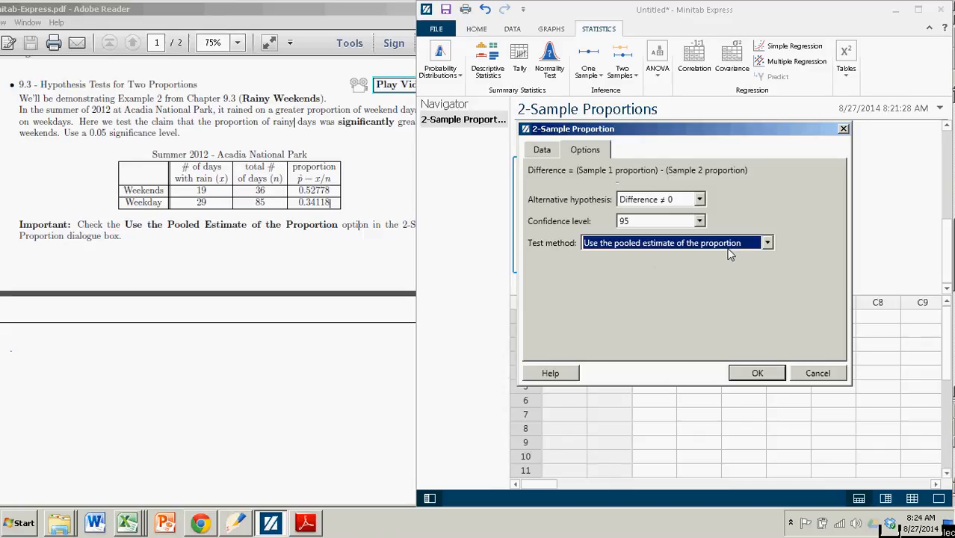
left_click(756, 374)
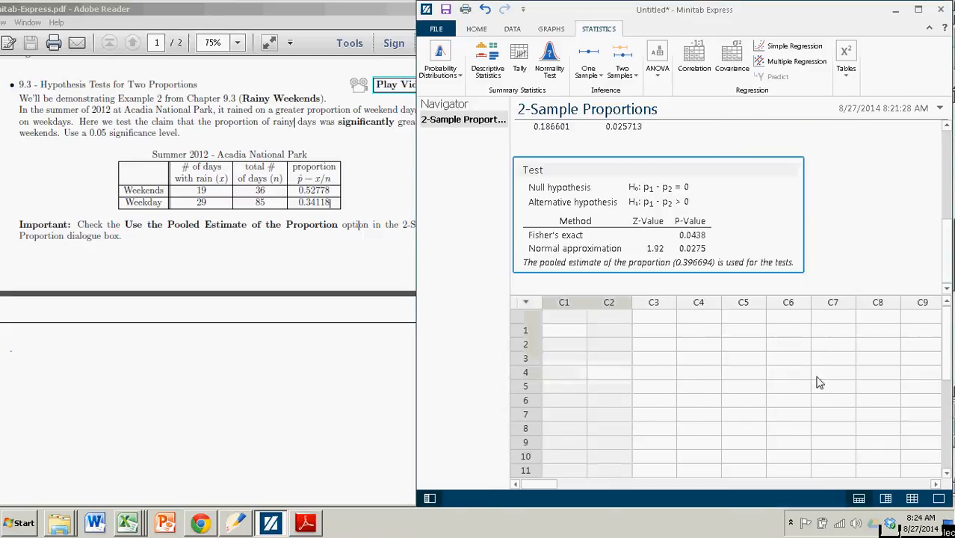
mouse_move(847, 266)
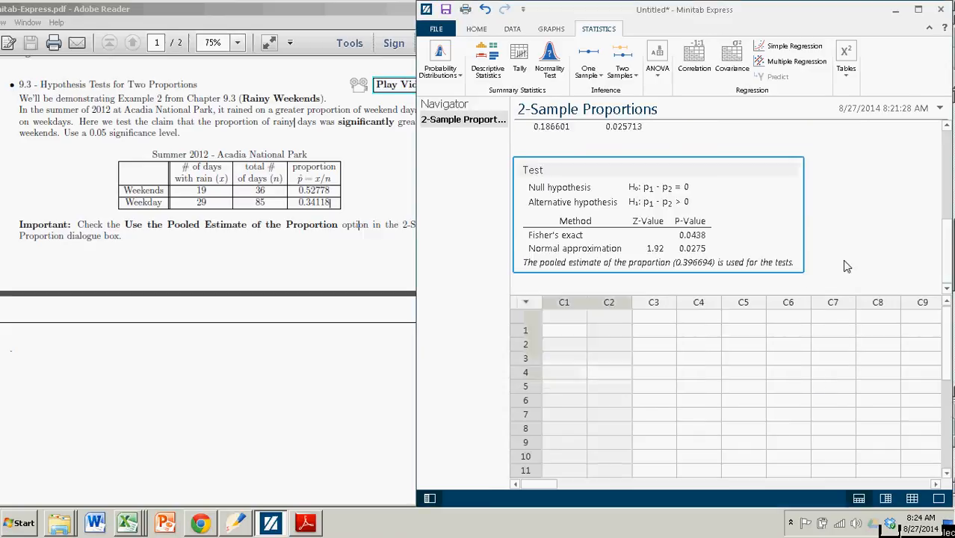